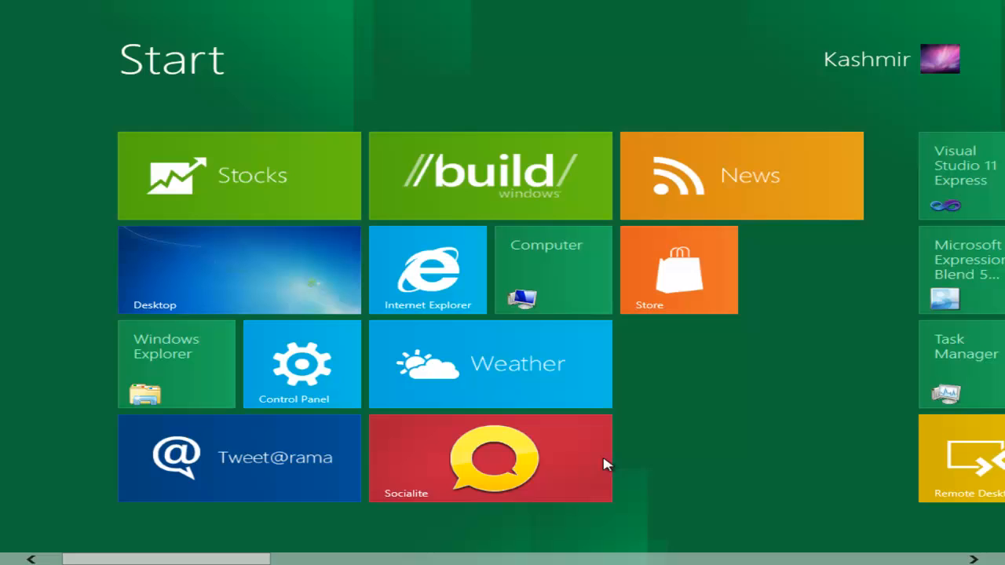
mouse_move(511, 328)
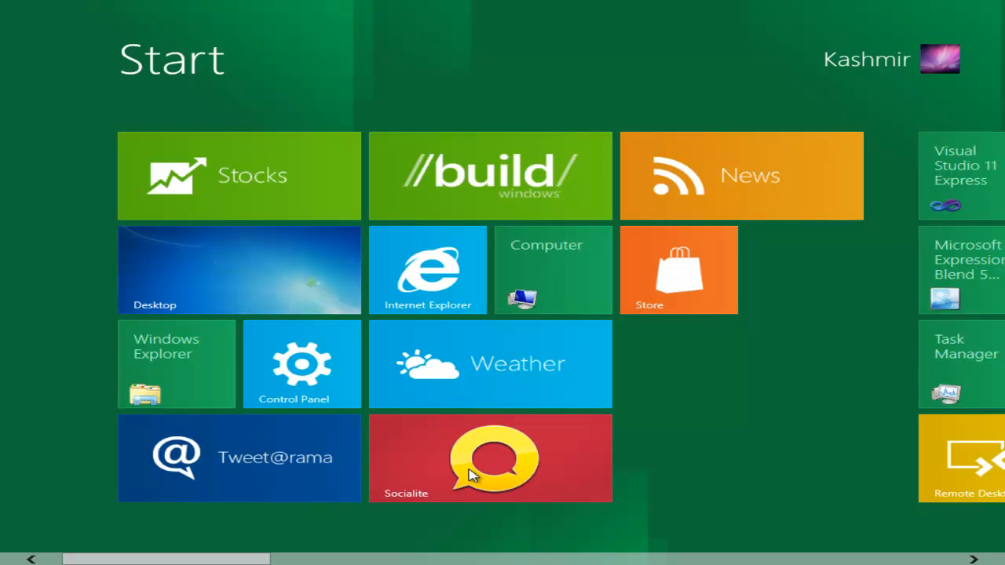
mouse_move(630, 490)
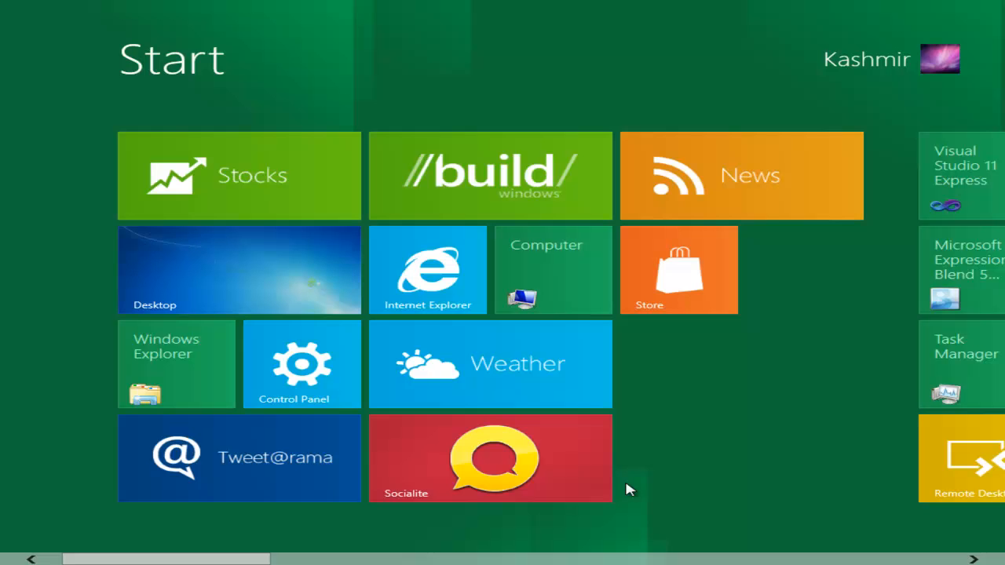
- Scroll across the tile groups, then return to the Start screen from the desktop via the bottom-left corner
scroll("right", 3)
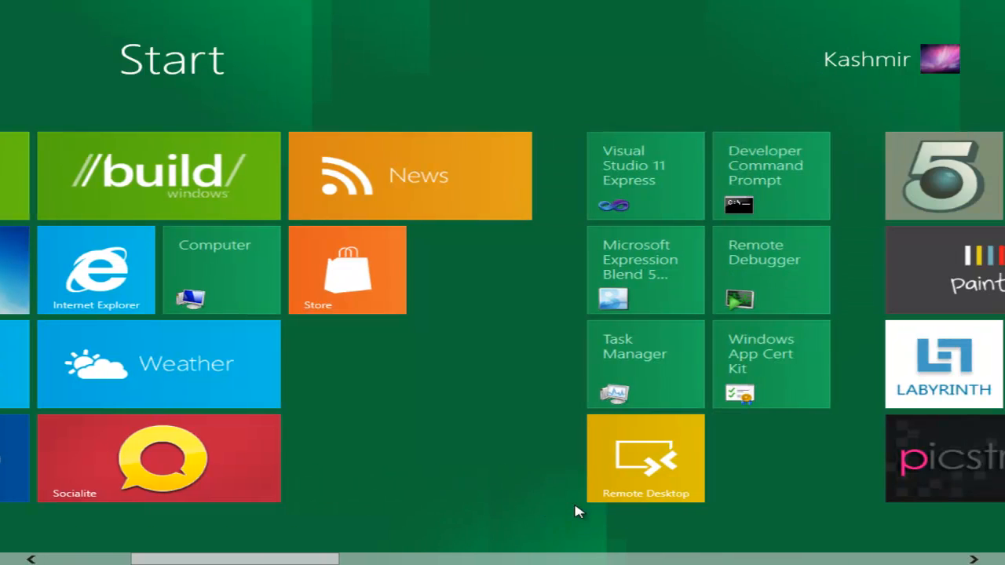
scroll("right", 3)
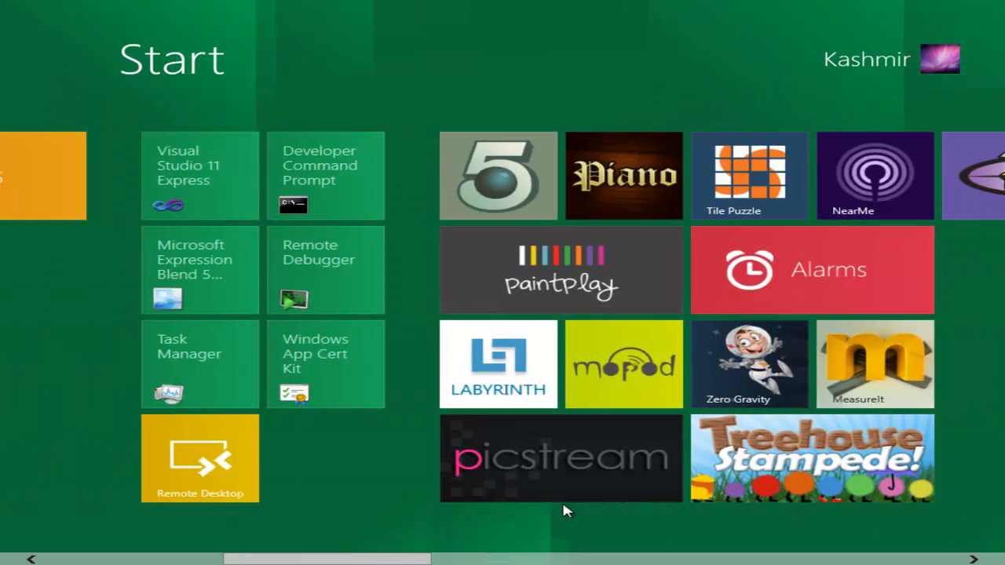
scroll("left", 3)
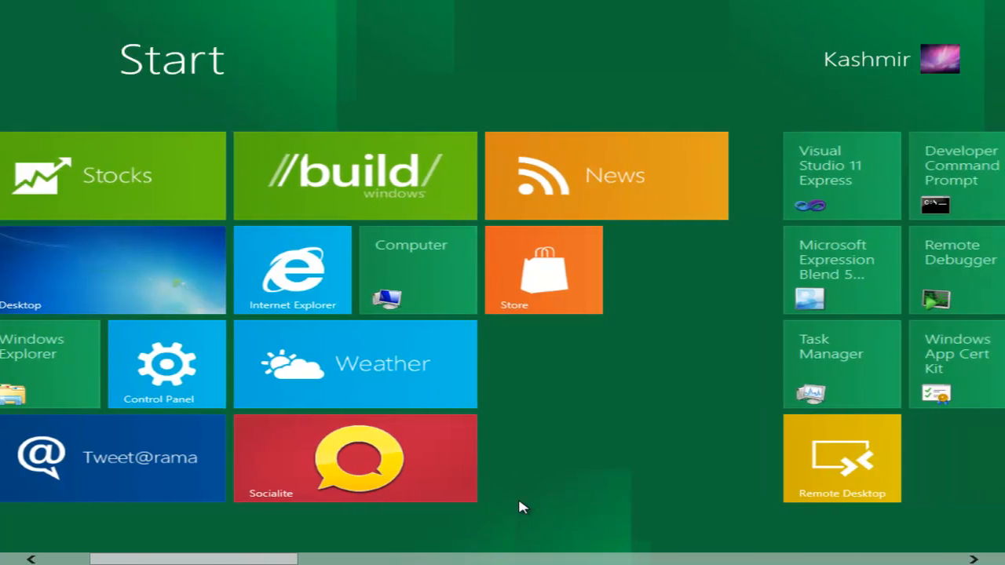
scroll("right", 3)
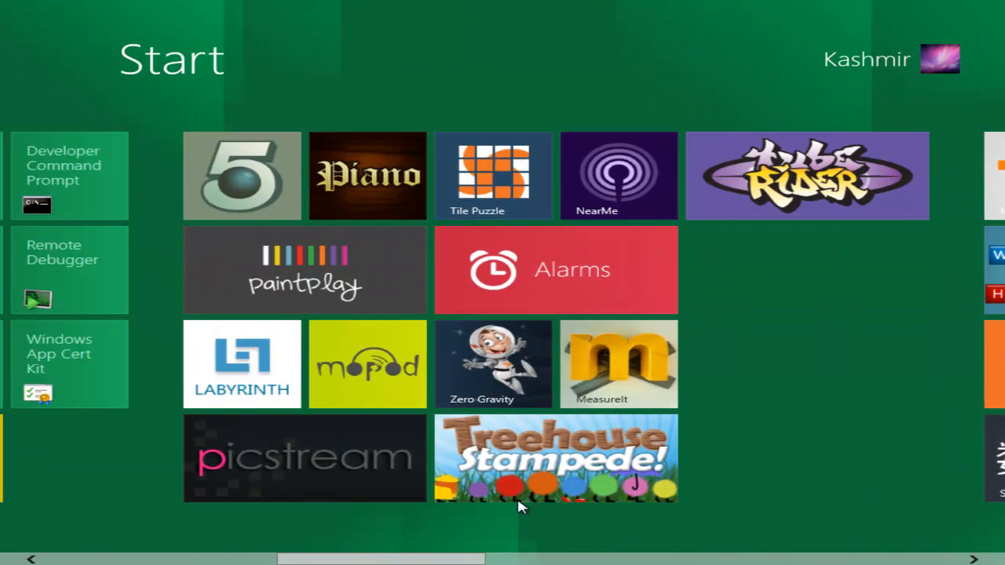
scroll("left", 3)
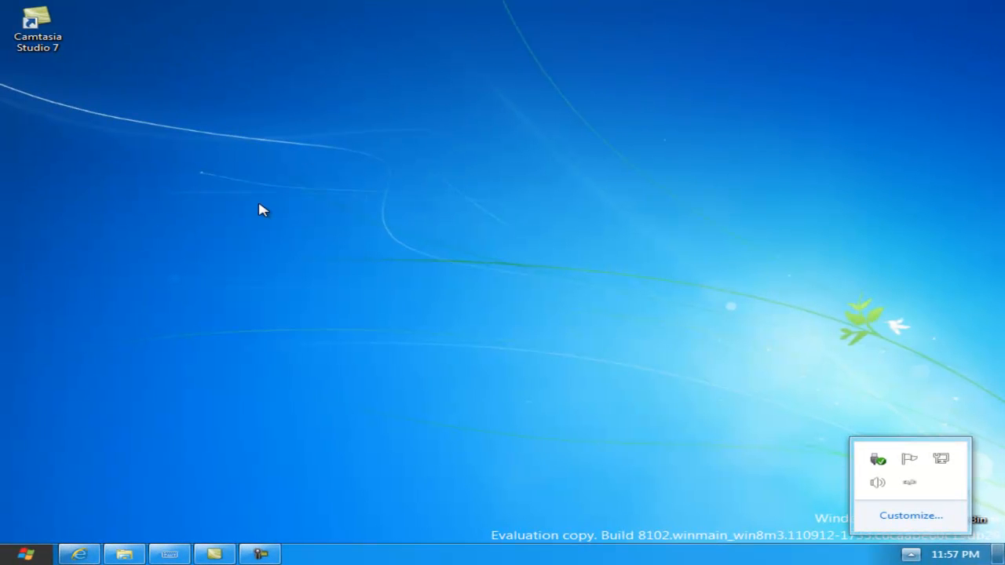
mouse_move(292, 242)
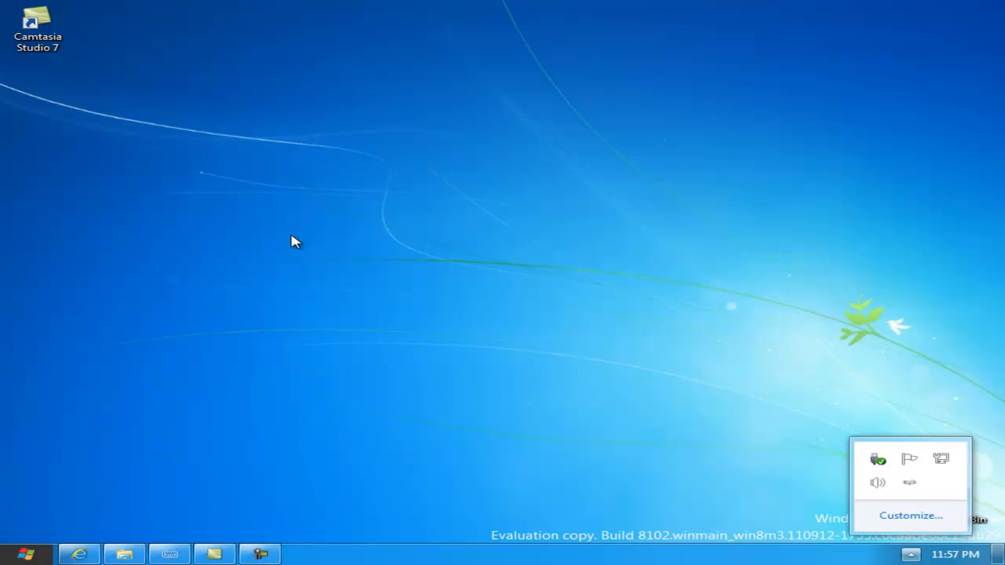
mouse_move(907, 556)
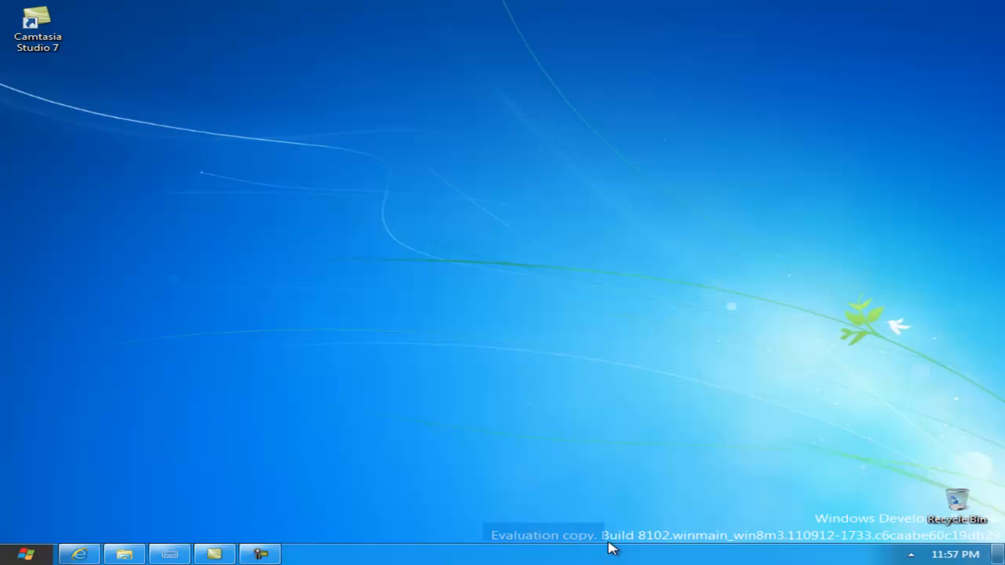
mouse_move(800, 548)
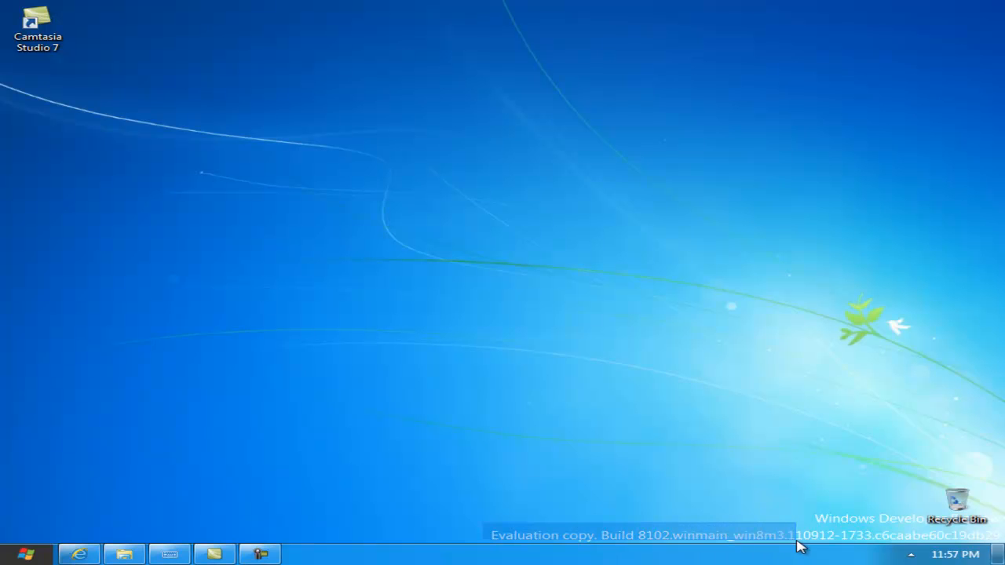
mouse_move(128, 509)
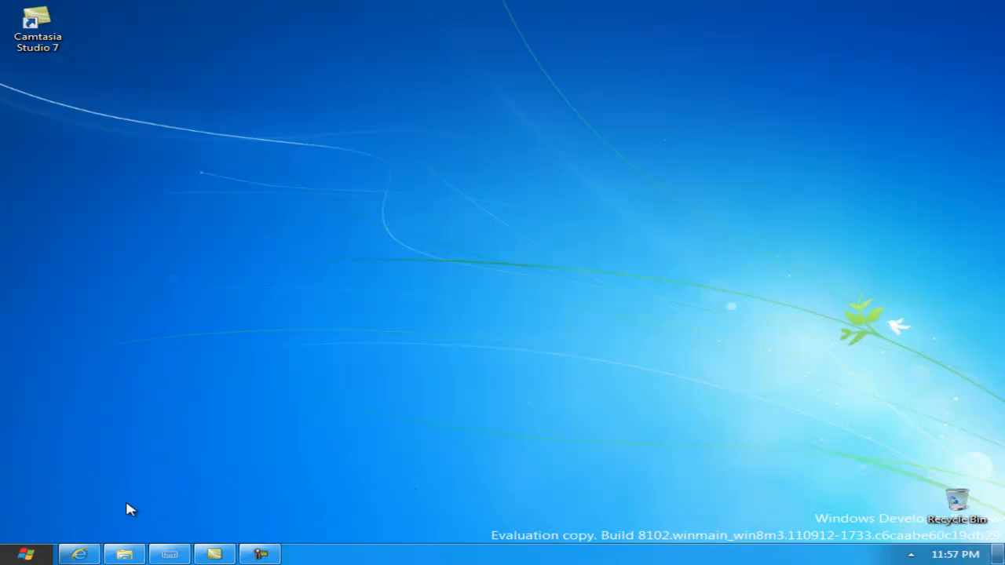
left_click(29, 552)
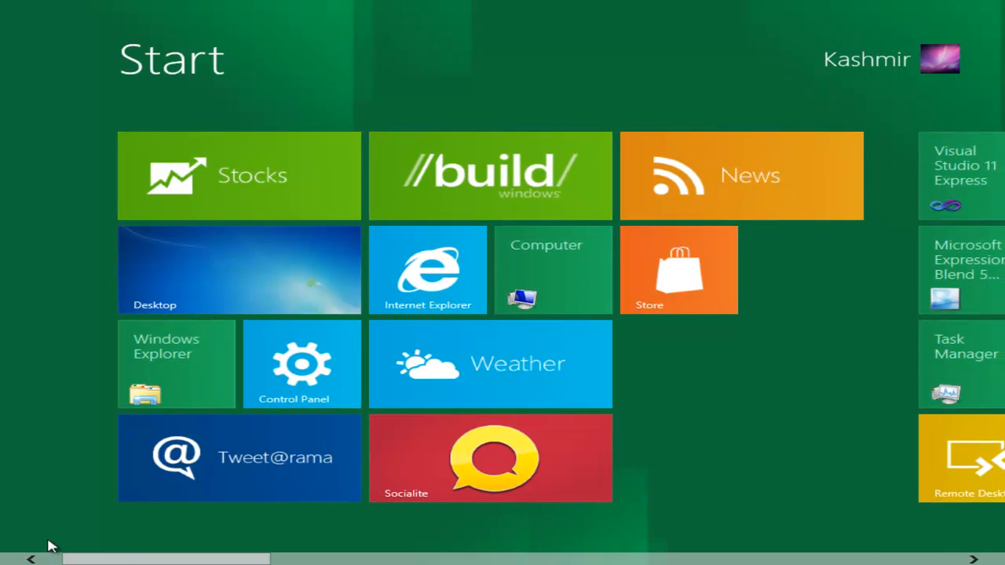
mouse_move(238, 543)
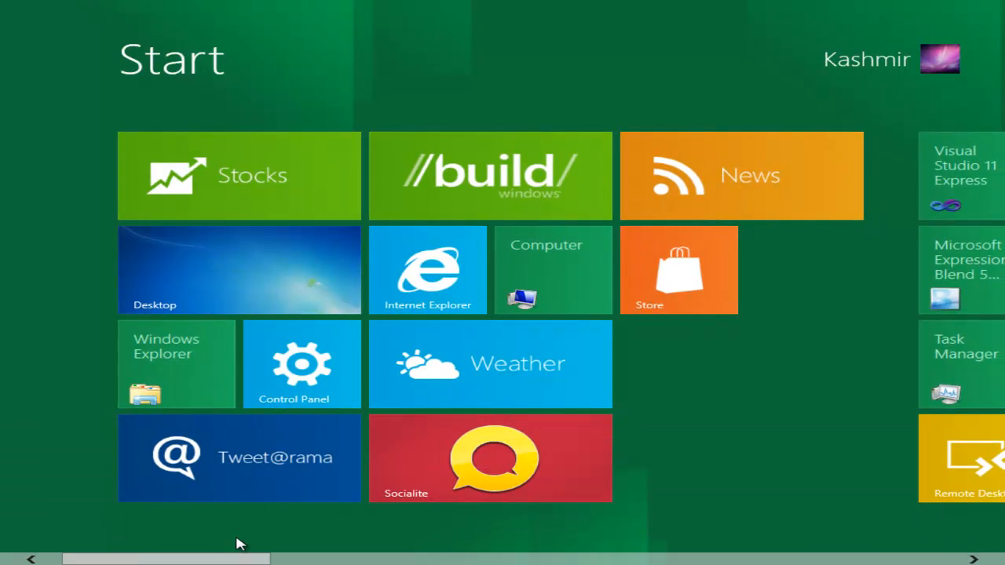
mouse_move(75, 558)
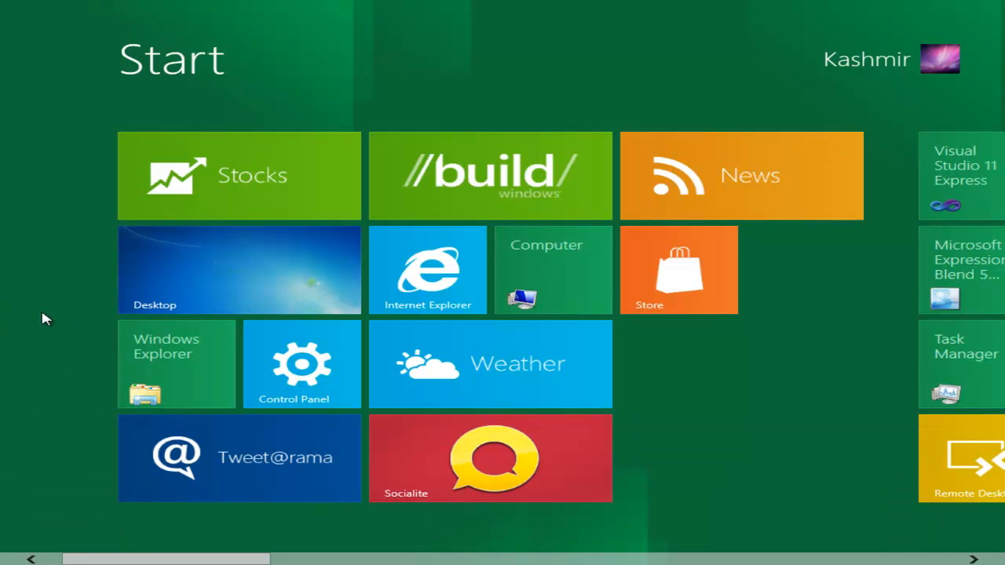
mouse_move(539, 288)
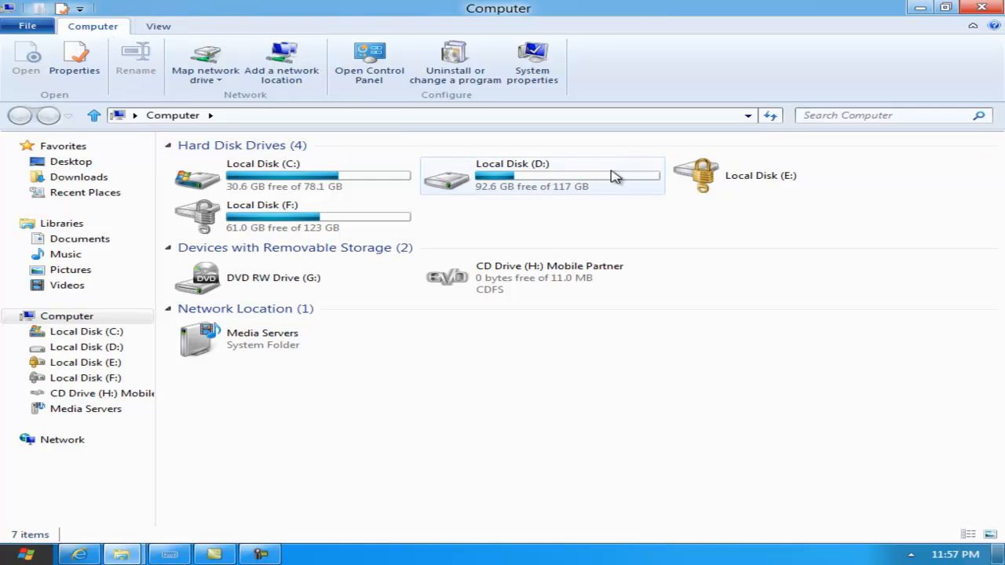
mouse_move(330, 110)
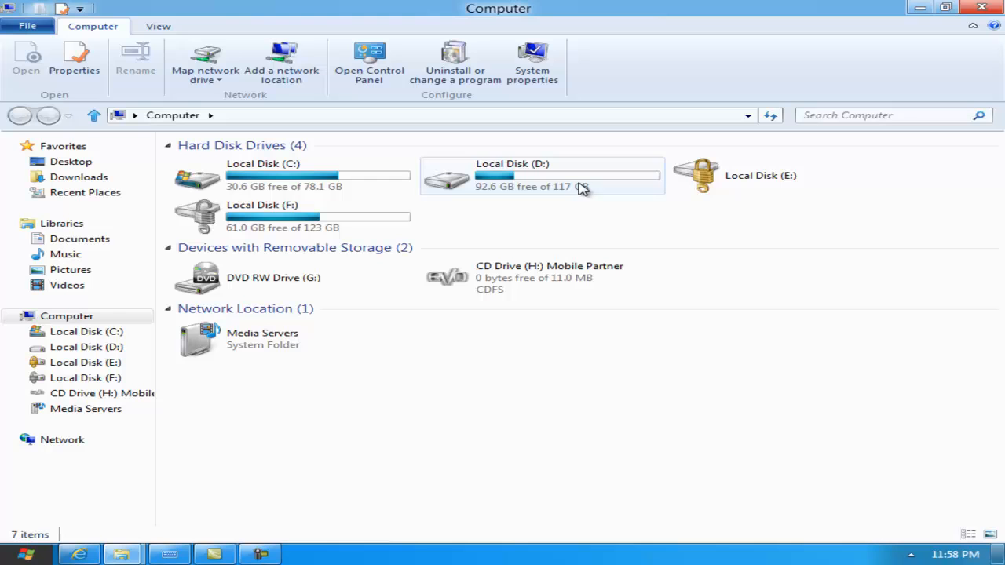
- Open Local Disk (D:) from the Computer window to list its folders and files
double_click(536, 174)
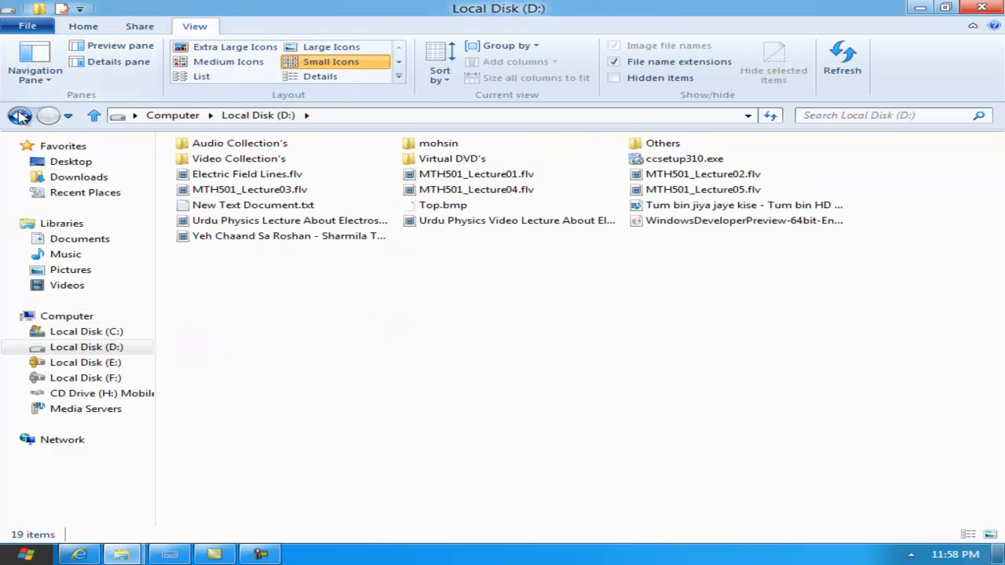
- Go back to the Computer overview and select Local Disk (E:)
left_click(18, 116)
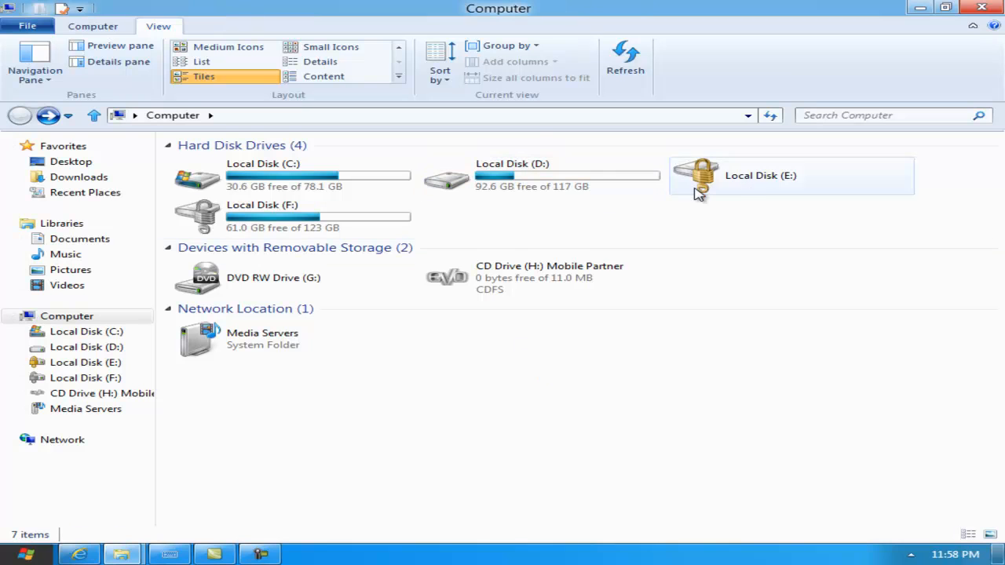
left_click(778, 179)
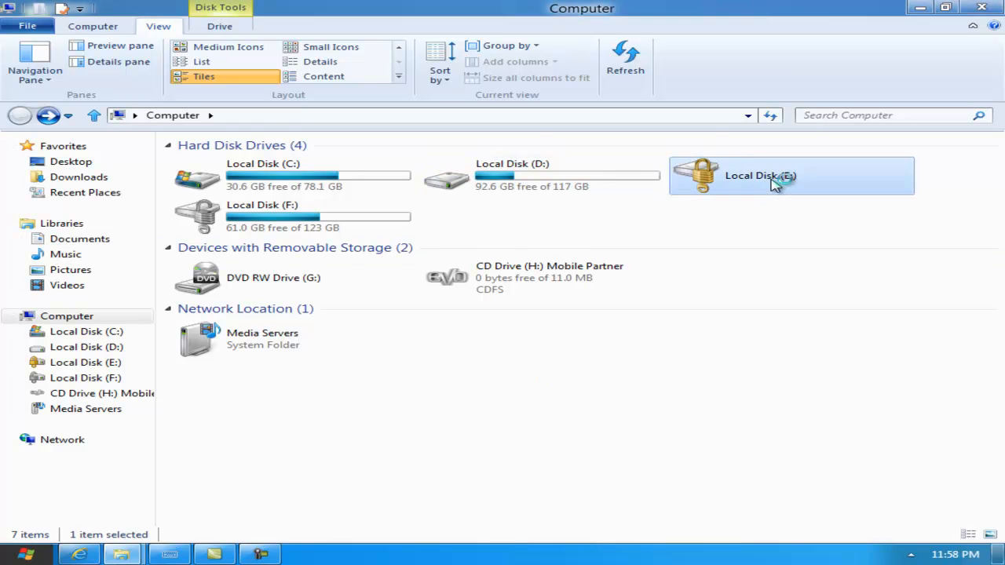
double_click(787, 176)
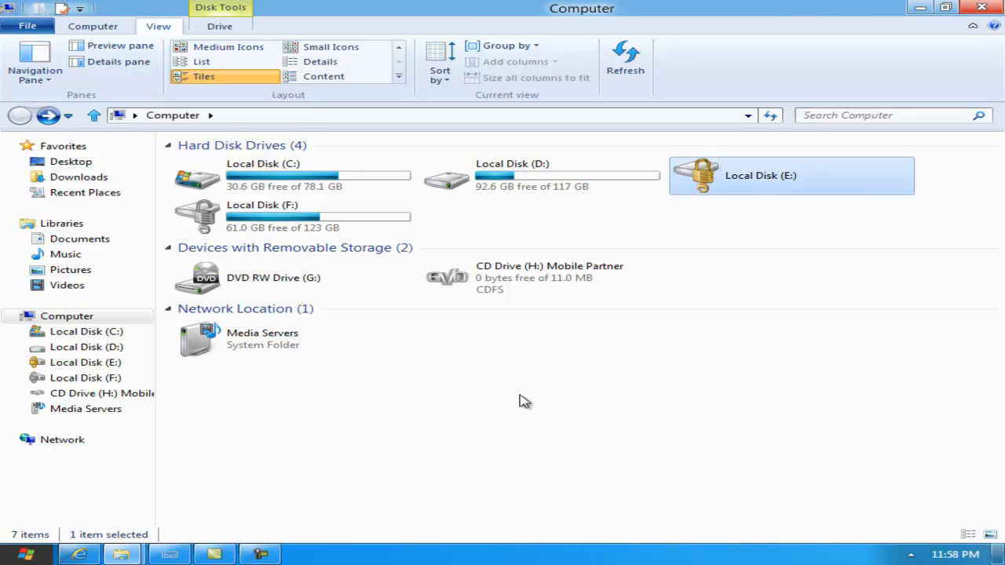
mouse_move(532, 221)
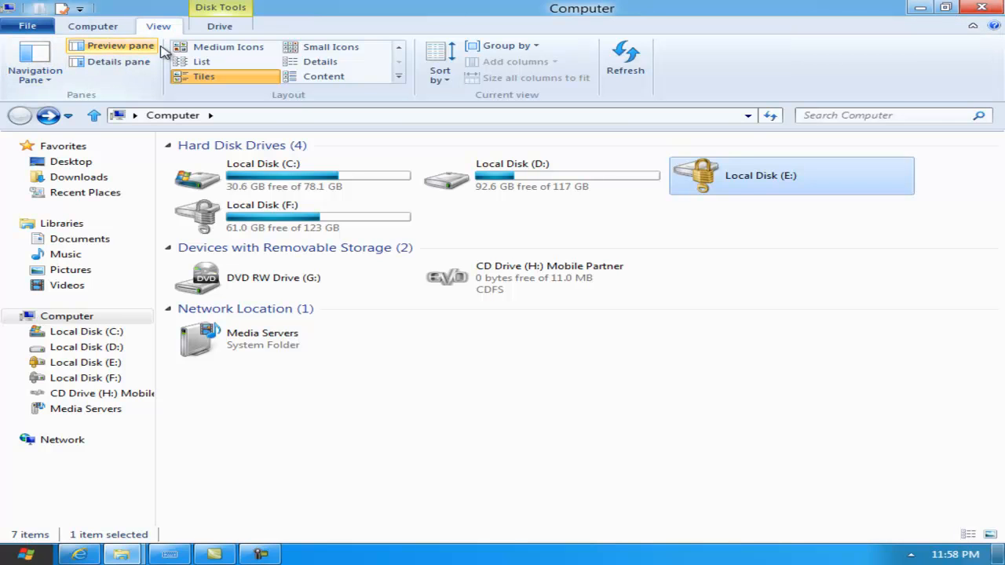
- Switch the drive list between Small icons, Details with sizes and free space, and Content layouts
left_click(330, 47)
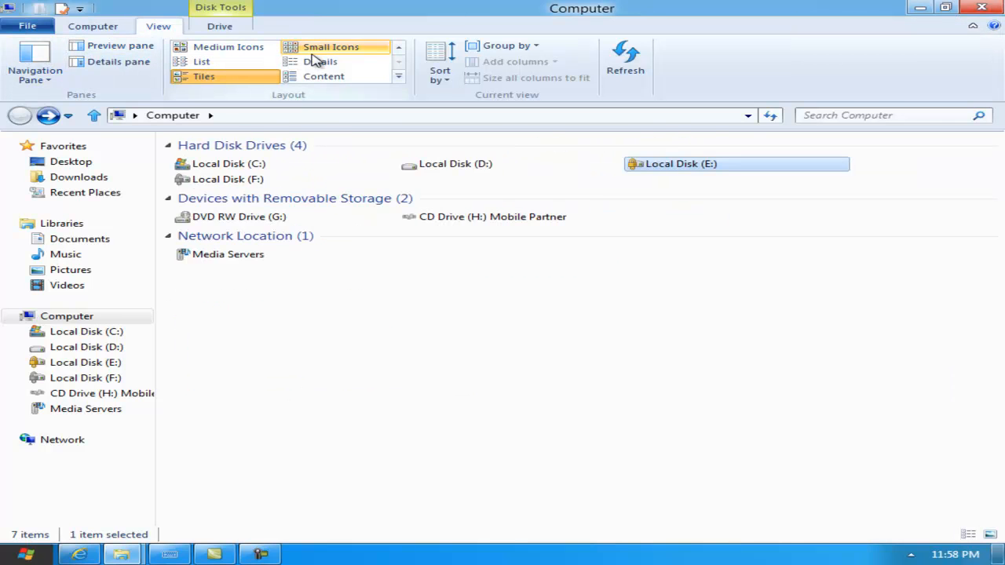
left_click(323, 61)
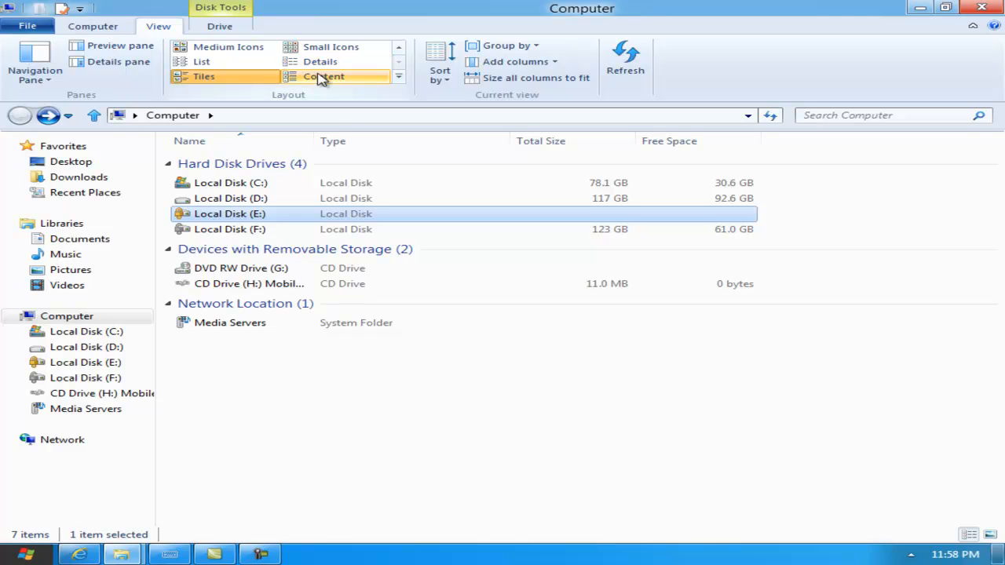
left_click(330, 47)
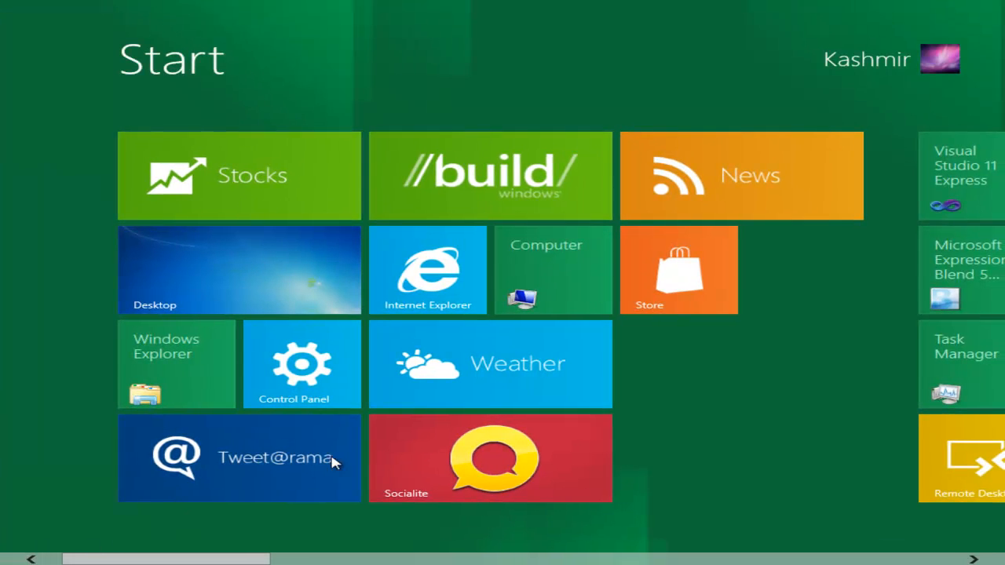
- Return to the Start screen and launch the Control Panel app
scroll("right", 3)
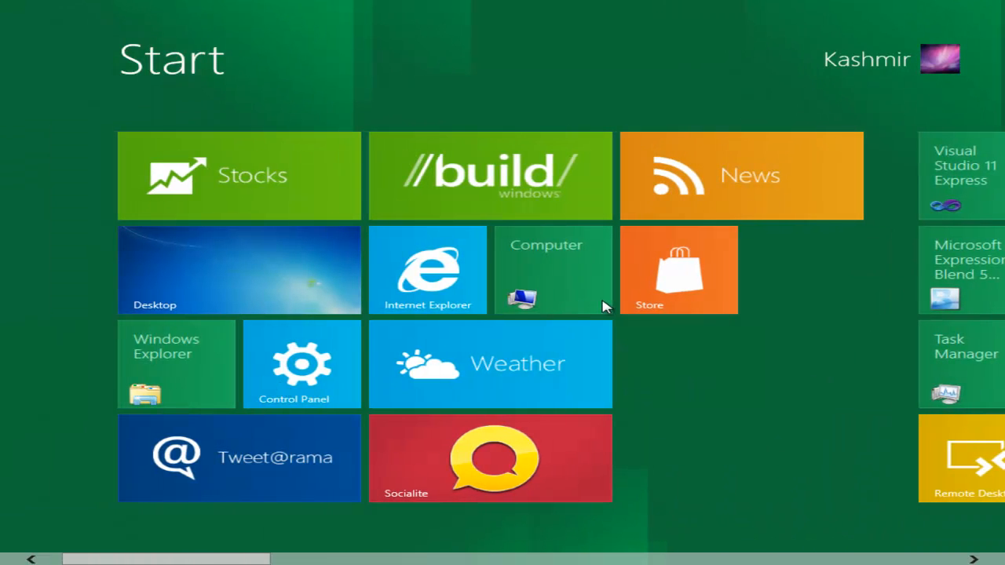
left_click(301, 364)
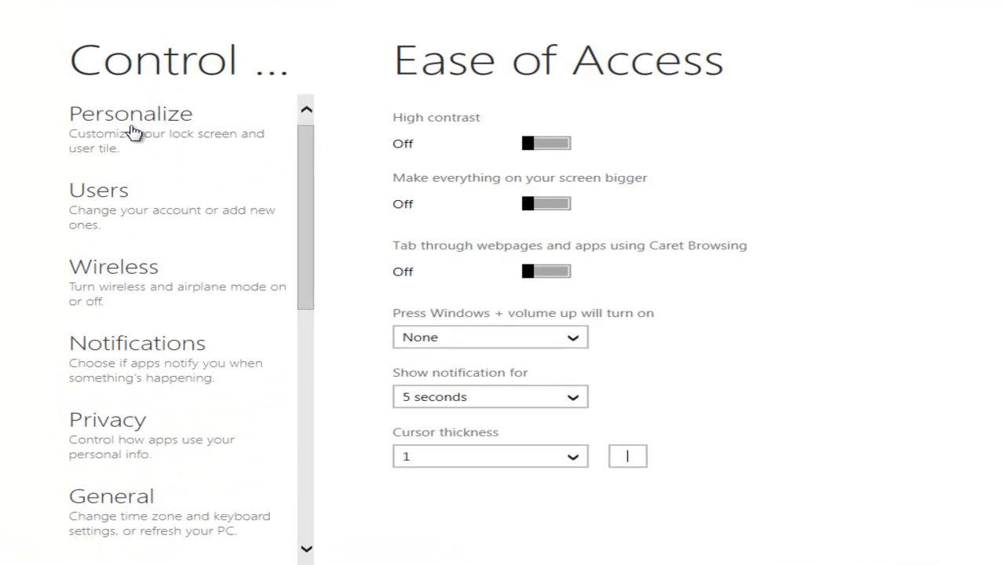
- Go through Privacy to the Search settings and delete the saved search history
left_click(135, 129)
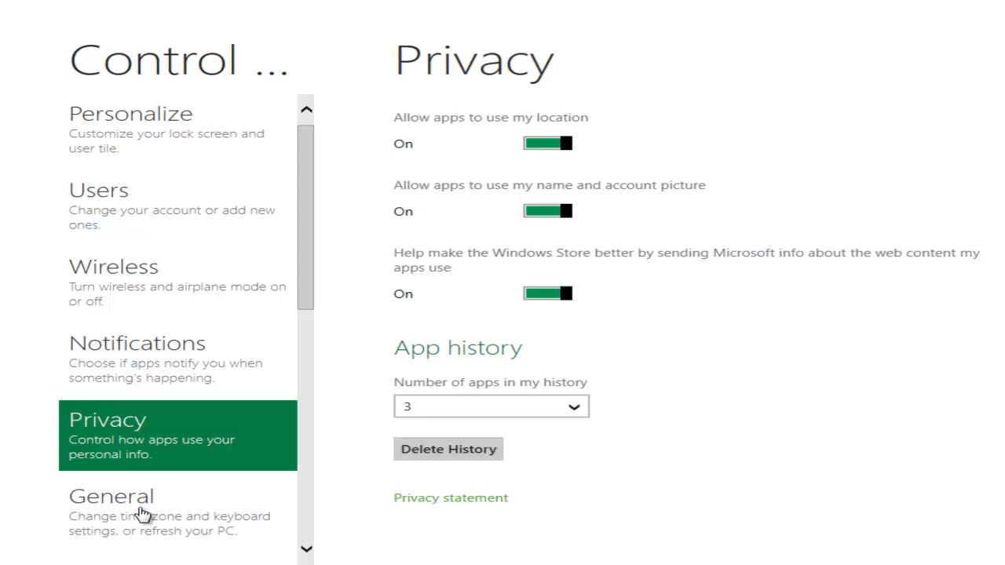
left_click(113, 496)
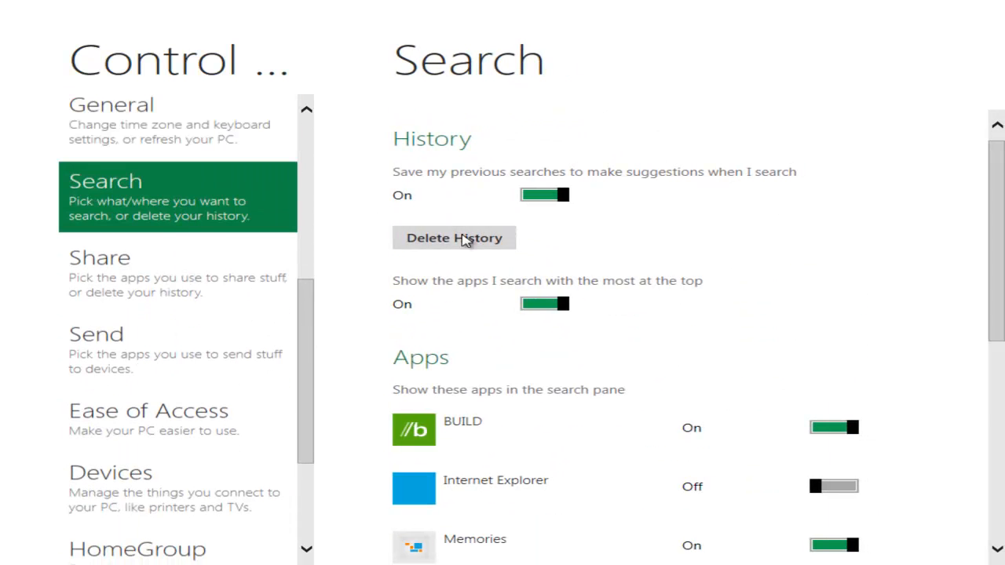
left_click(454, 238)
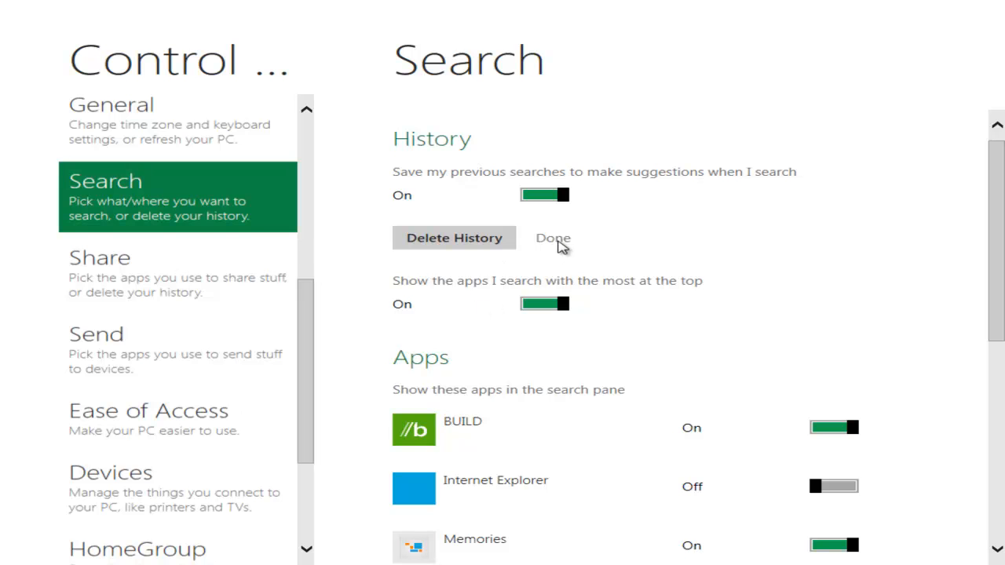
scroll("down", 3)
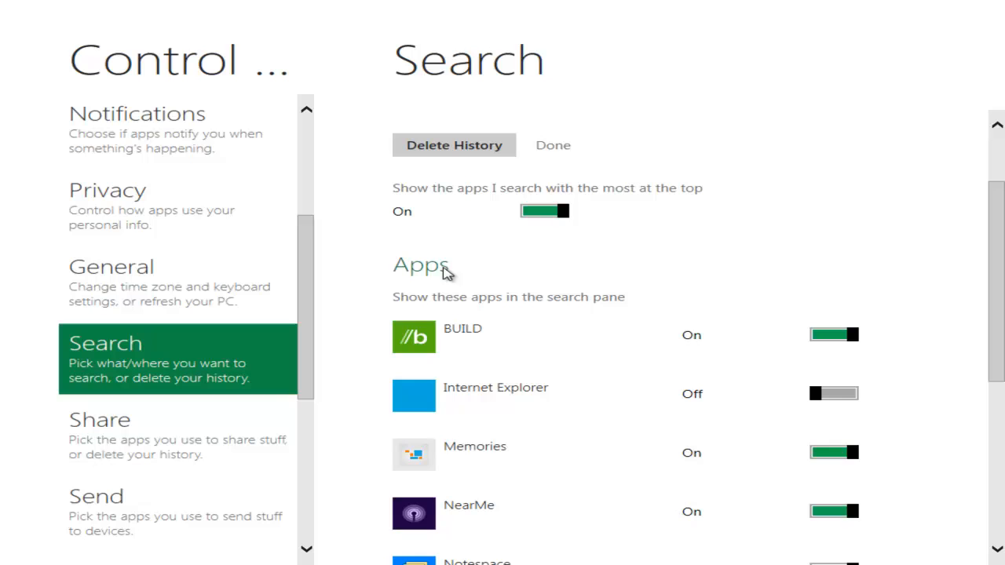
mouse_move(488, 276)
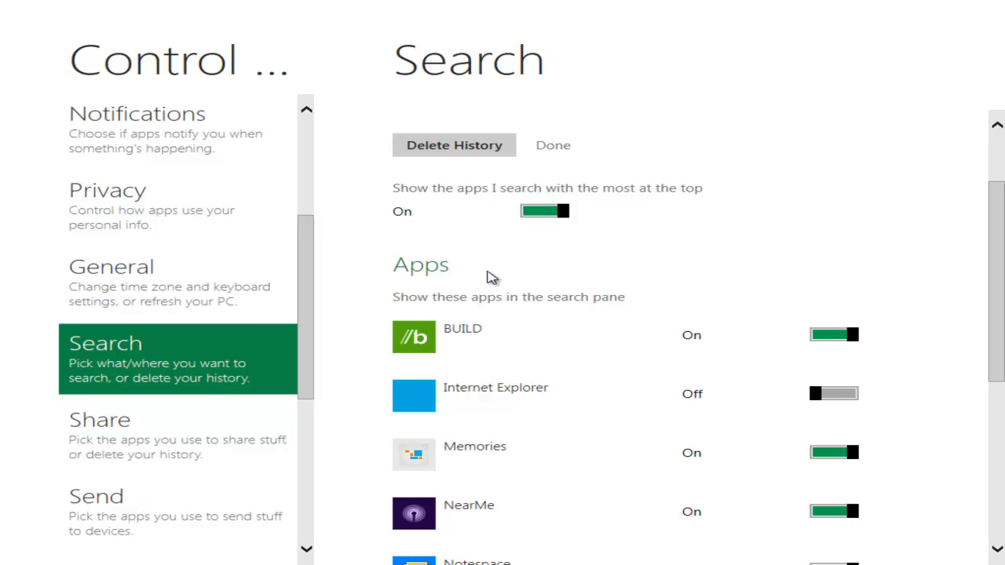
mouse_move(477, 285)
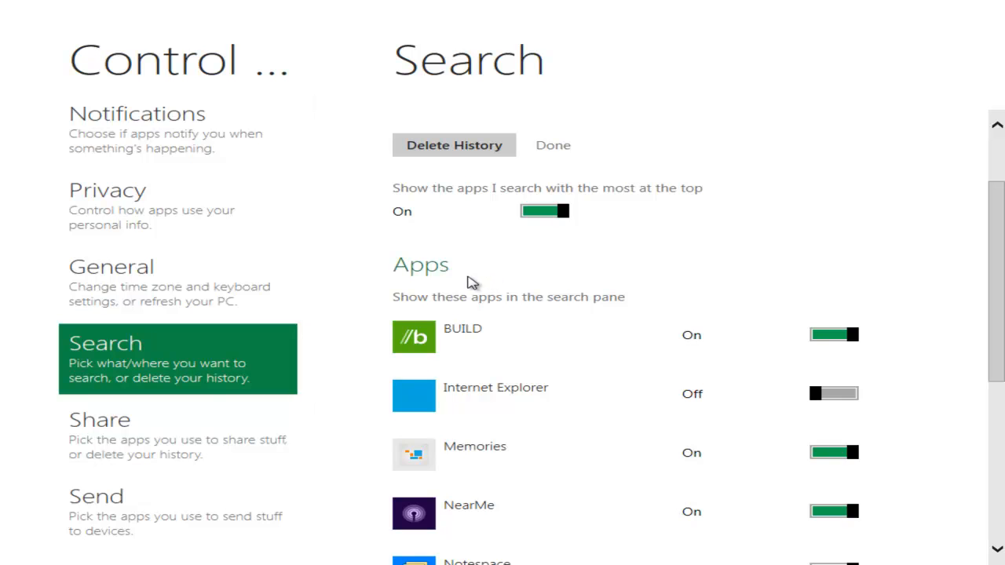
mouse_move(436, 290)
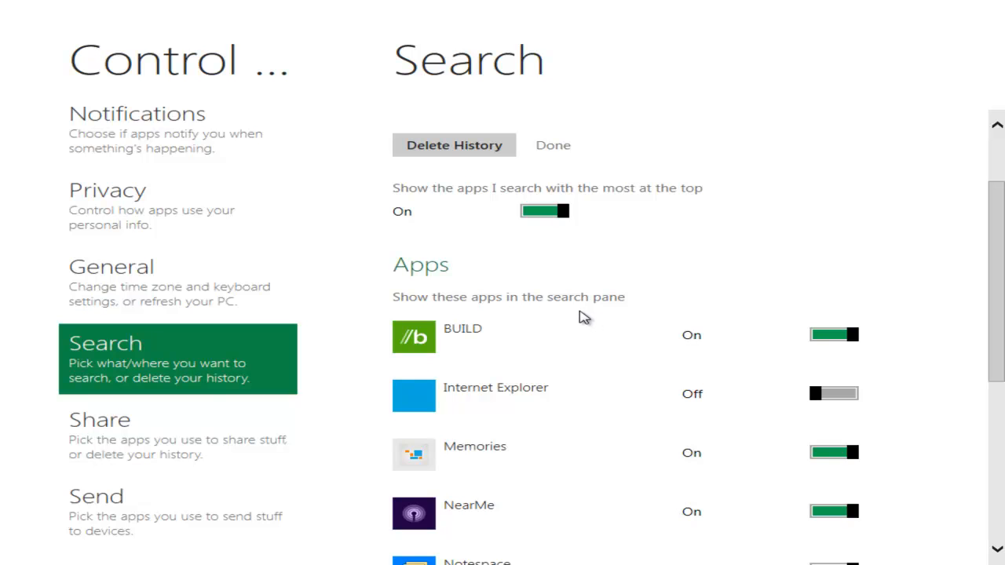
mouse_move(400, 286)
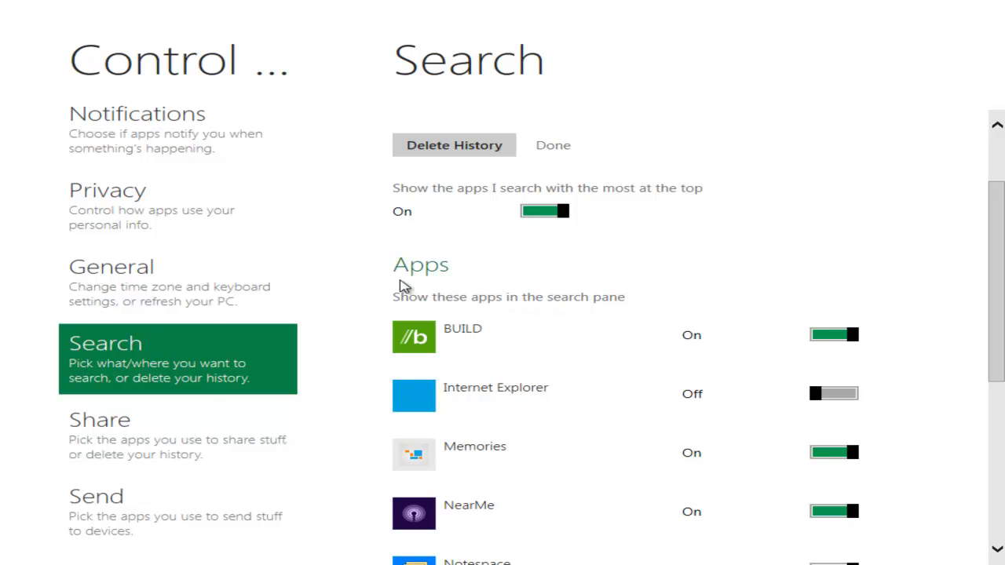
mouse_move(471, 348)
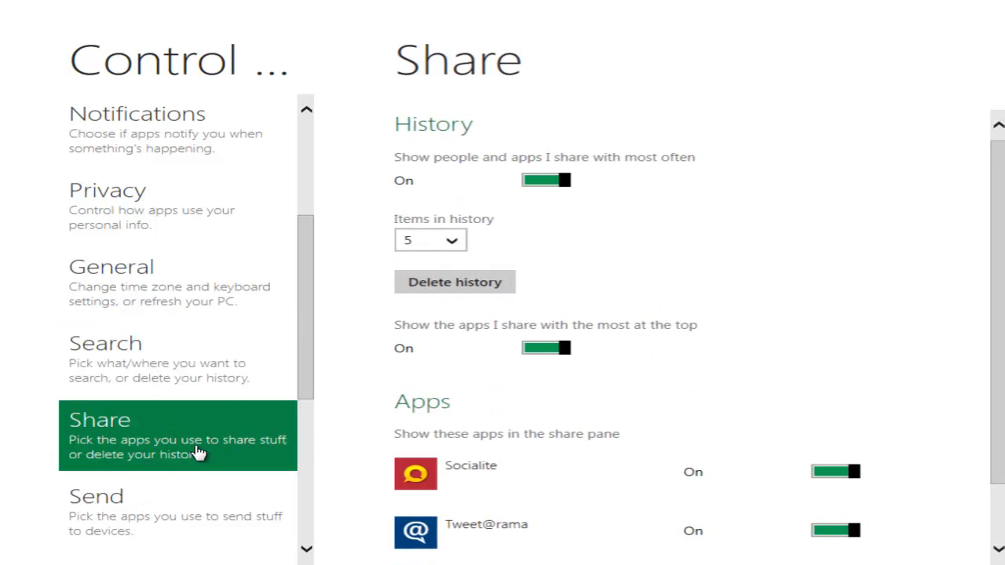
- Open the Send settings page listing which apps appear in the send pane
left_click(103, 507)
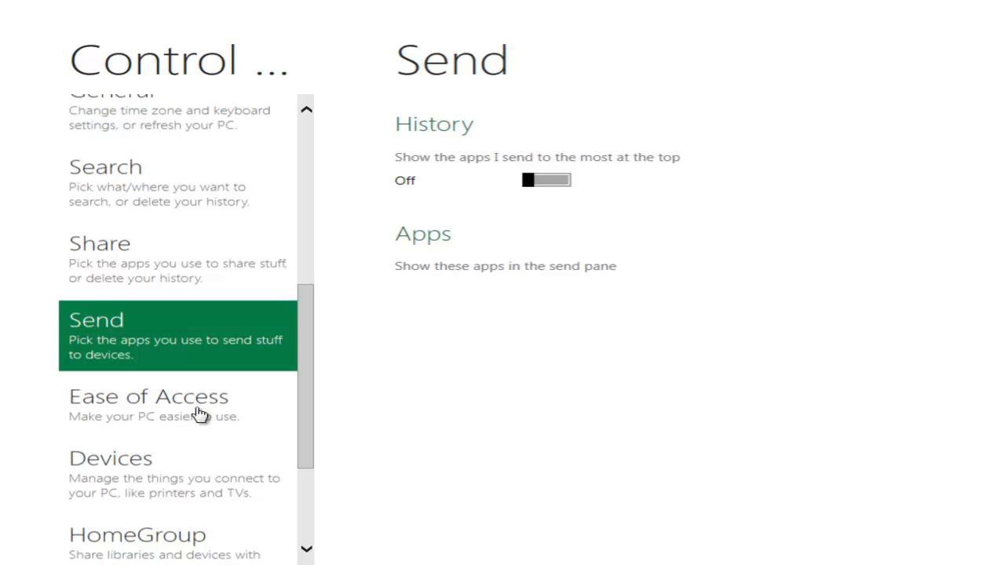
mouse_move(452, 180)
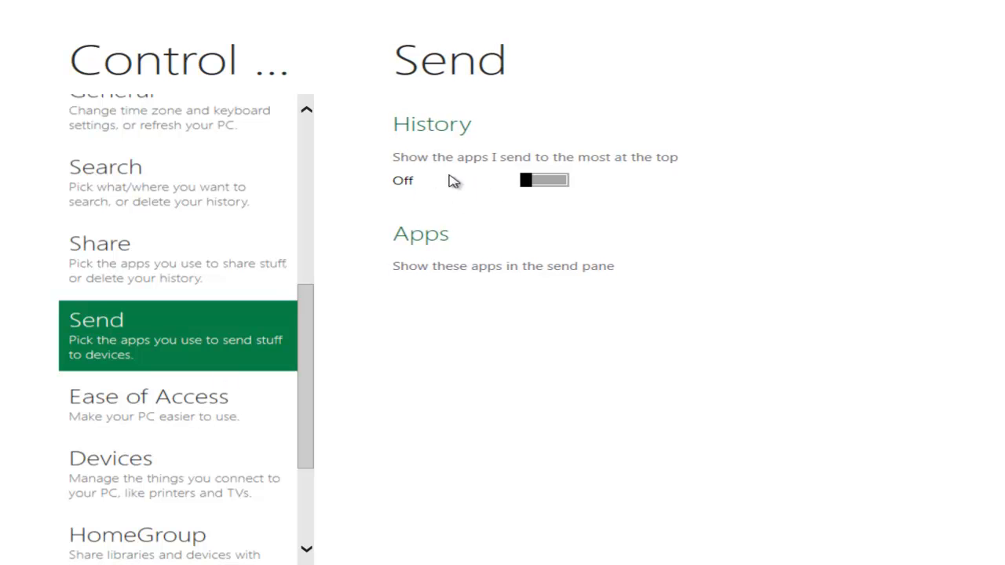
mouse_move(453, 194)
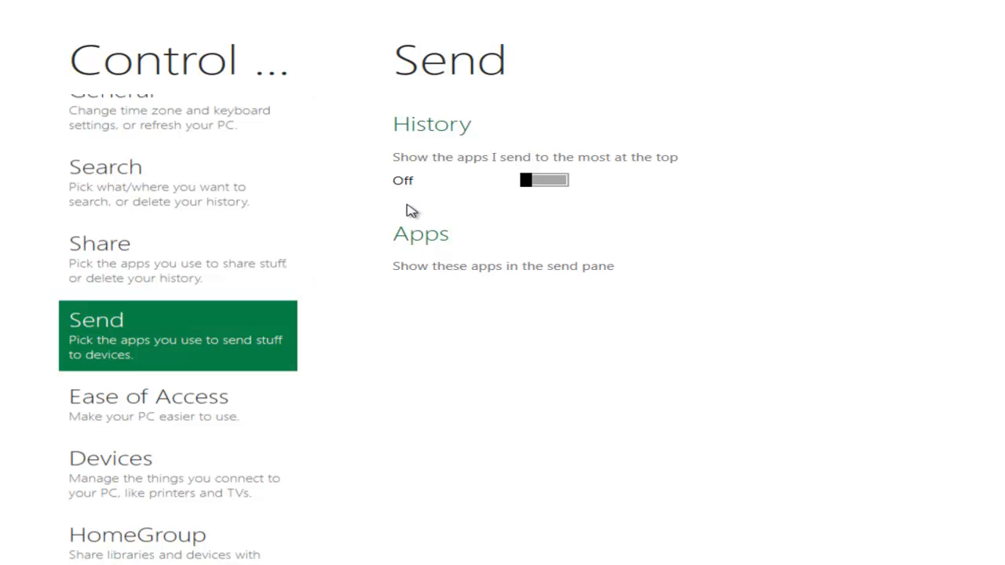
mouse_move(525, 229)
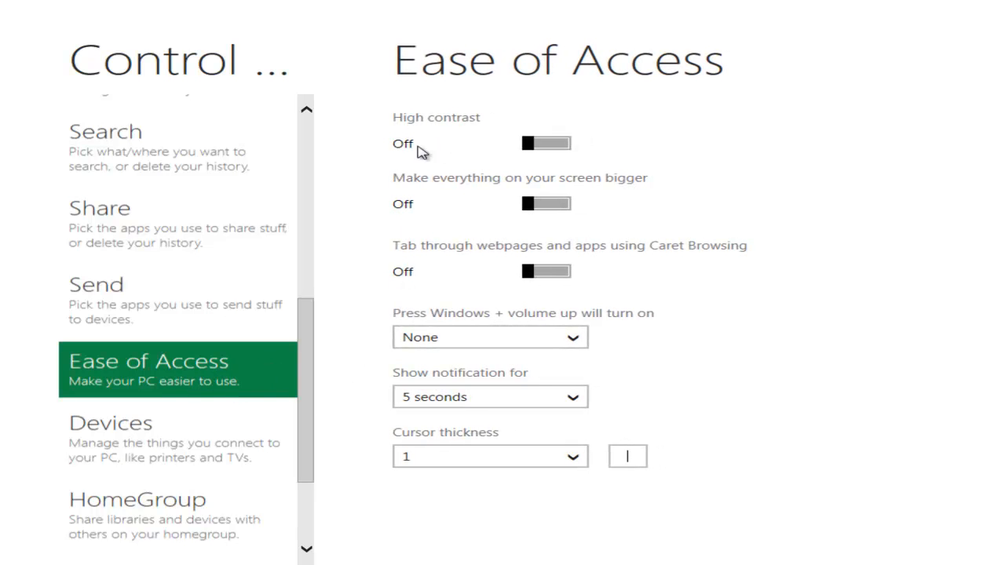
mouse_move(625, 230)
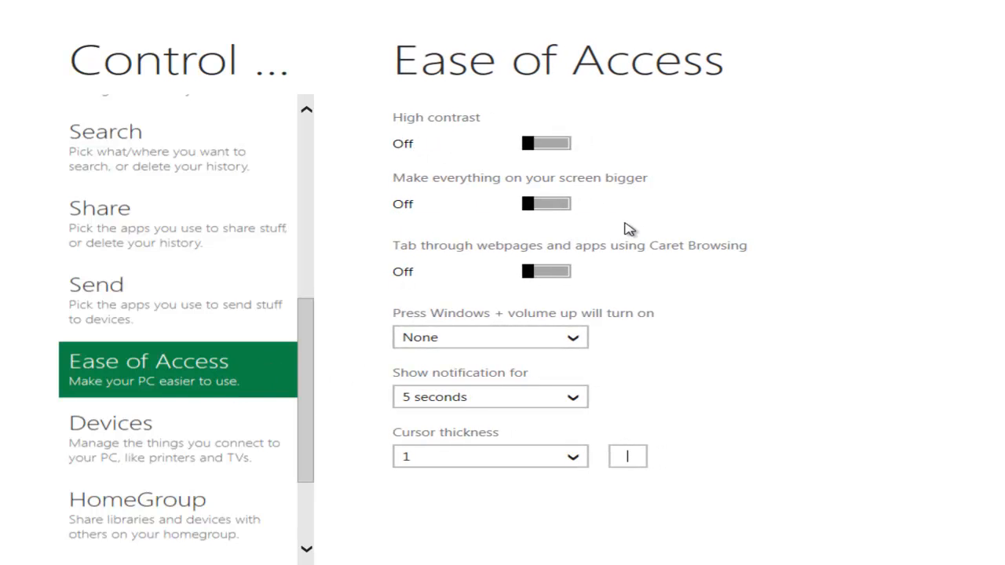
- Toggle 'Make everything on your screen bigger' on in Ease of Access, then back off
left_click(539, 204)
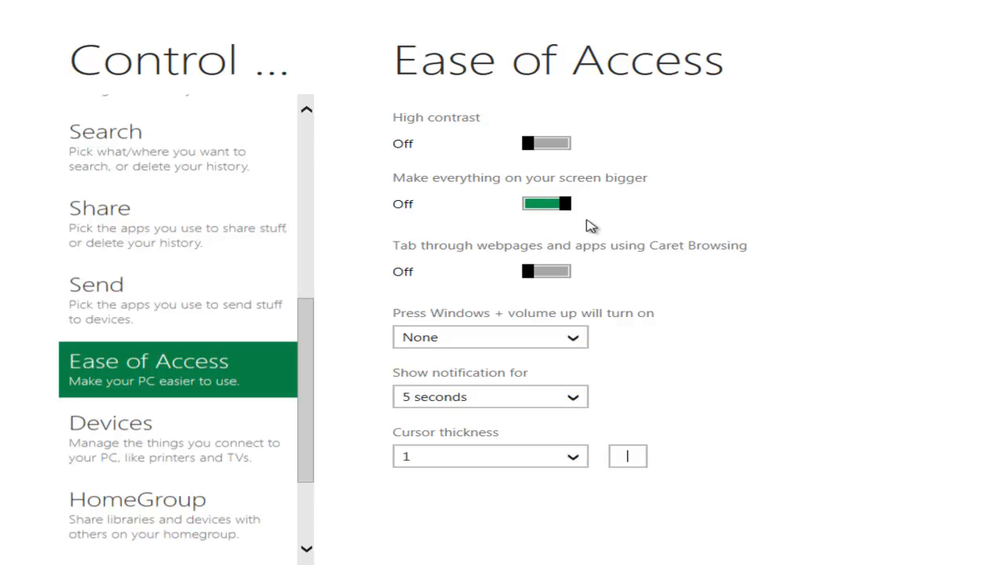
left_click(543, 203)
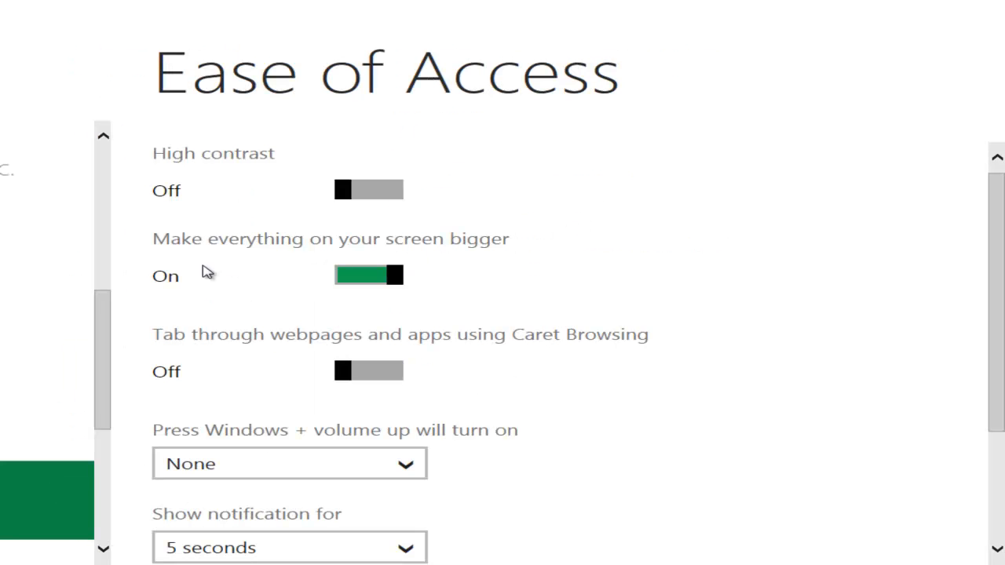
mouse_move(85, 320)
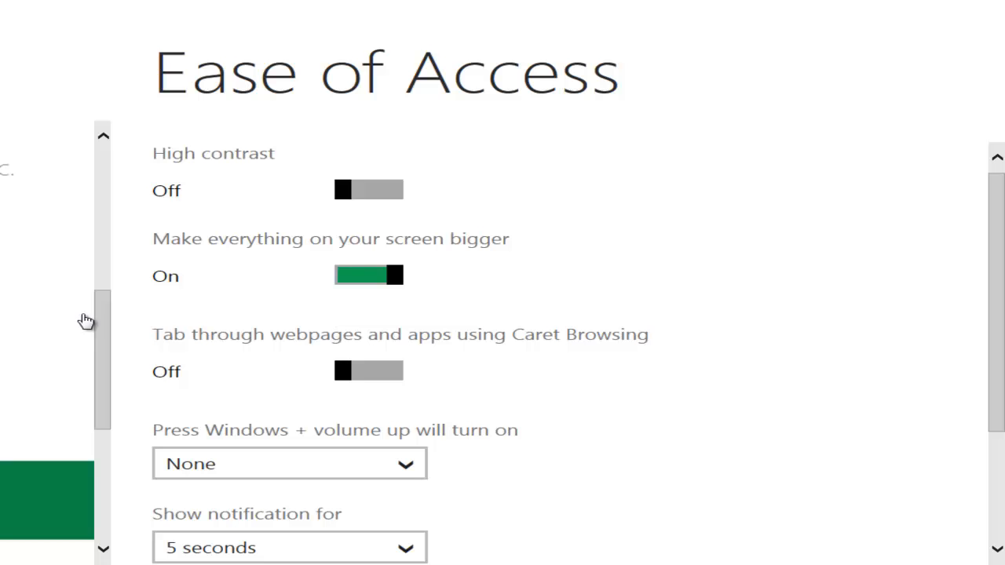
left_click(368, 275)
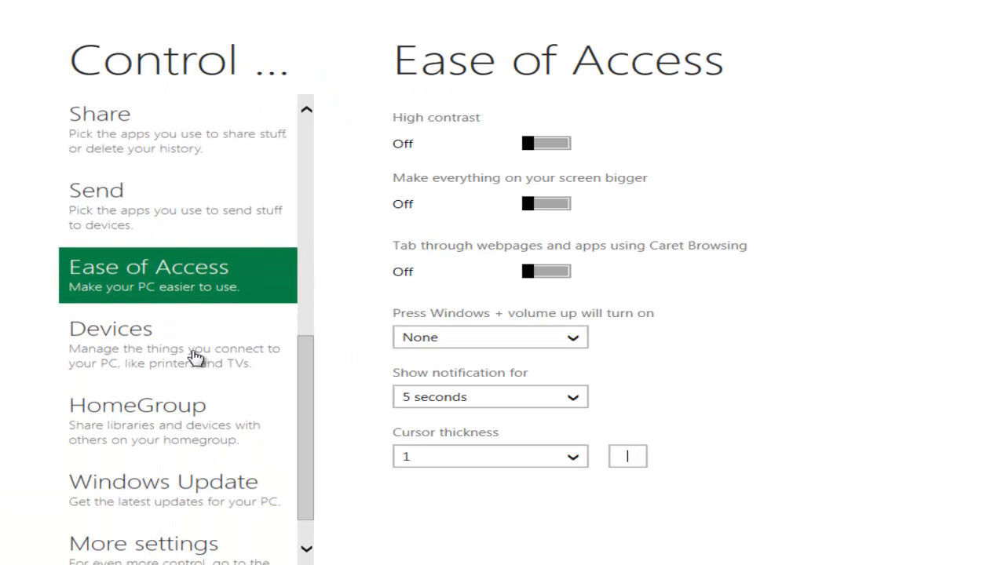
mouse_move(283, 501)
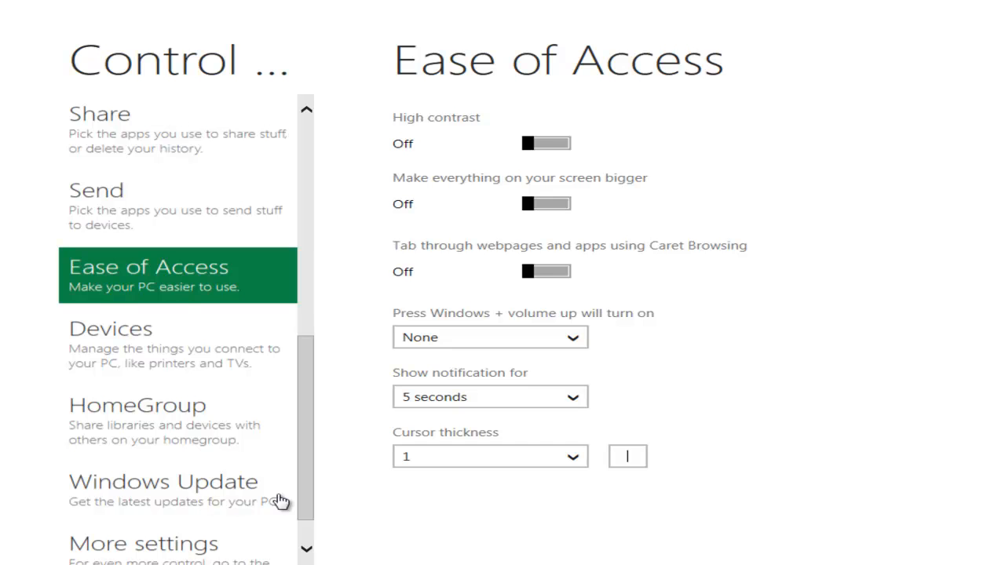
- Show the Windows Update page confirming the PC is up to date
left_click(157, 482)
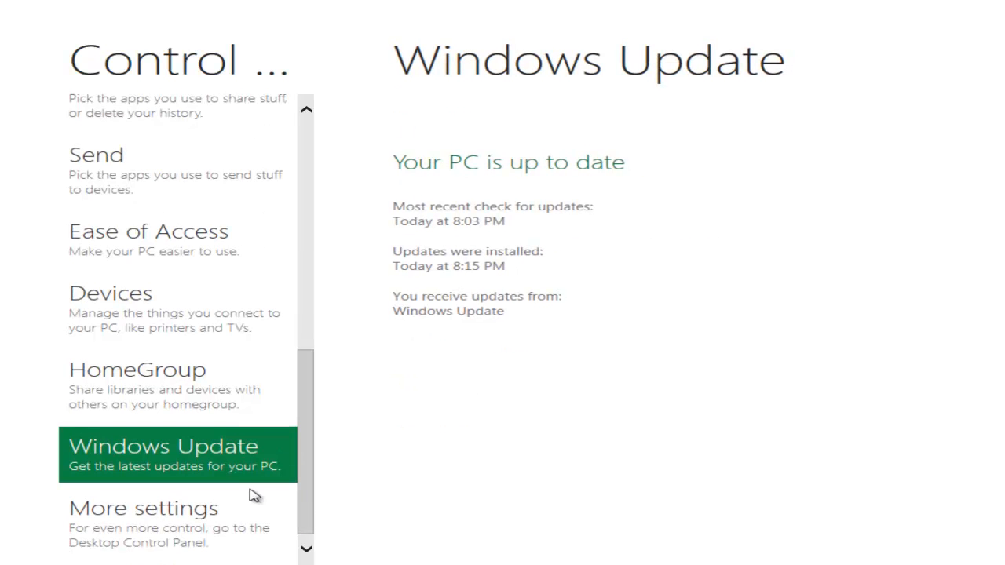
mouse_move(250, 532)
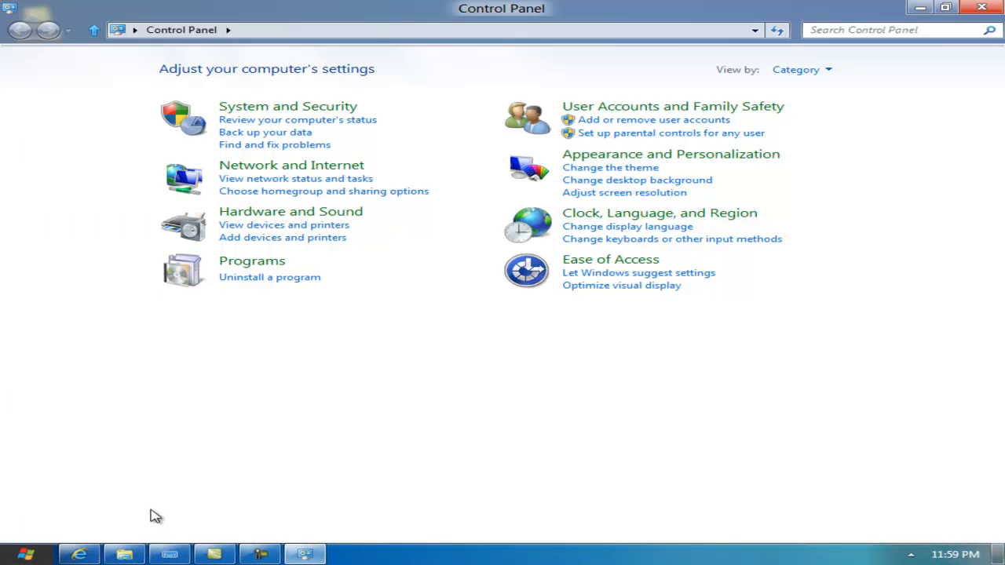
mouse_move(552, 100)
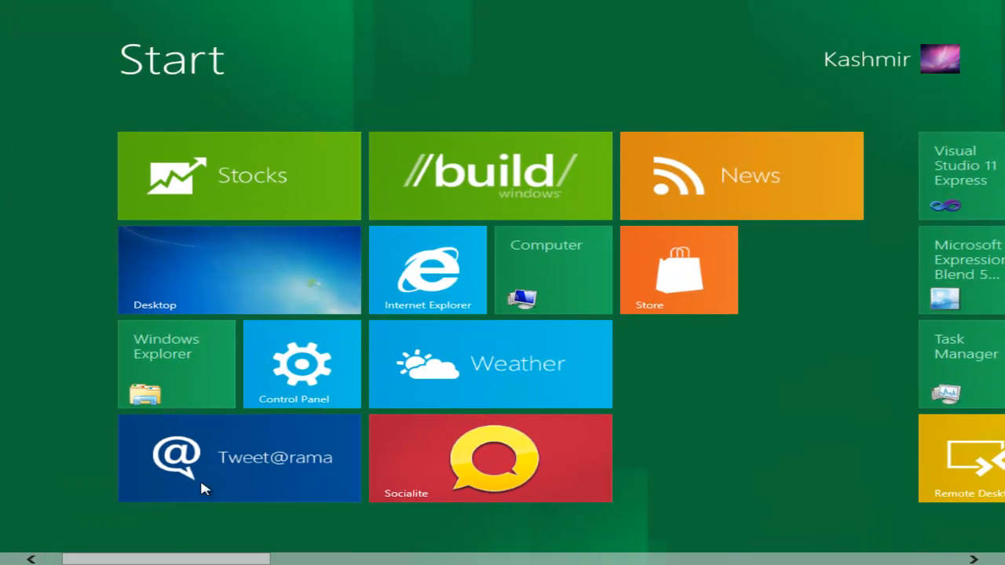
mouse_move(439, 286)
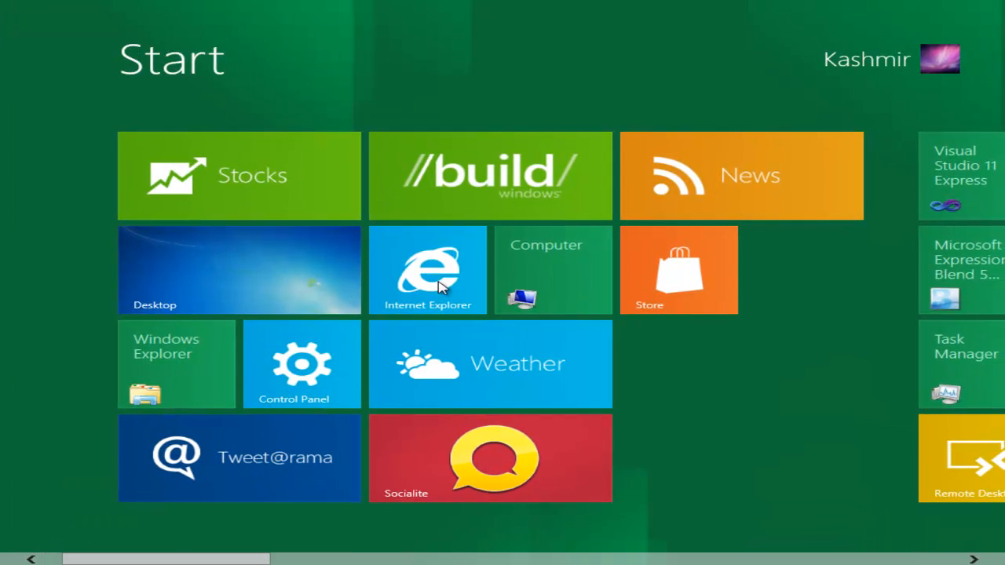
mouse_move(441, 296)
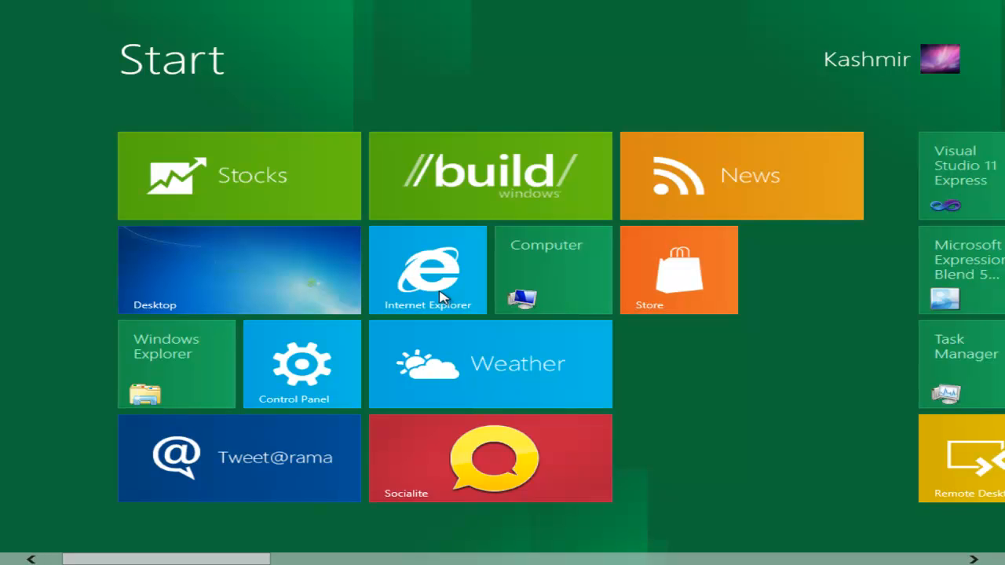
- Launch Internet Explorer from its Start screen tile, landing on the Google search page
left_click(427, 270)
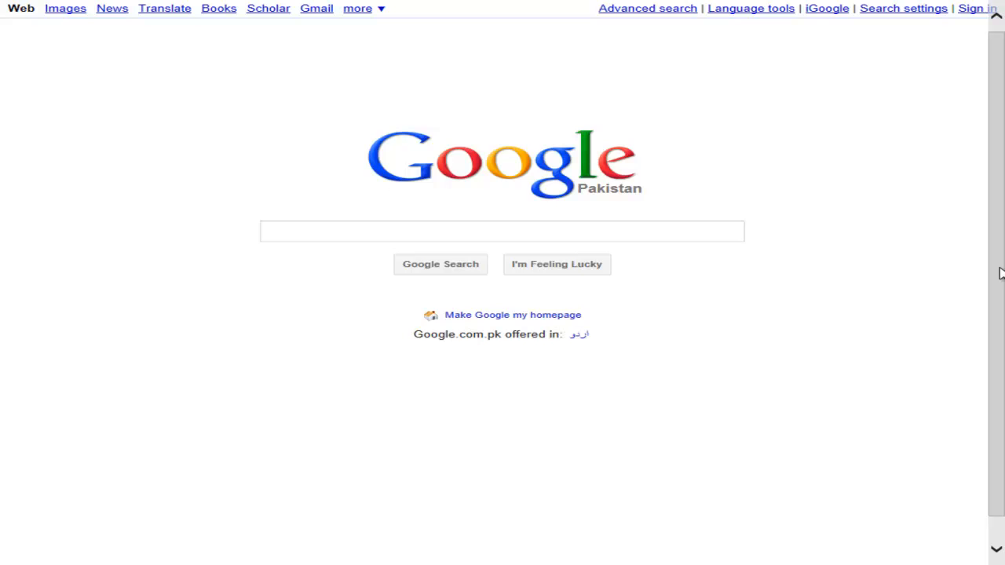
mouse_move(411, 562)
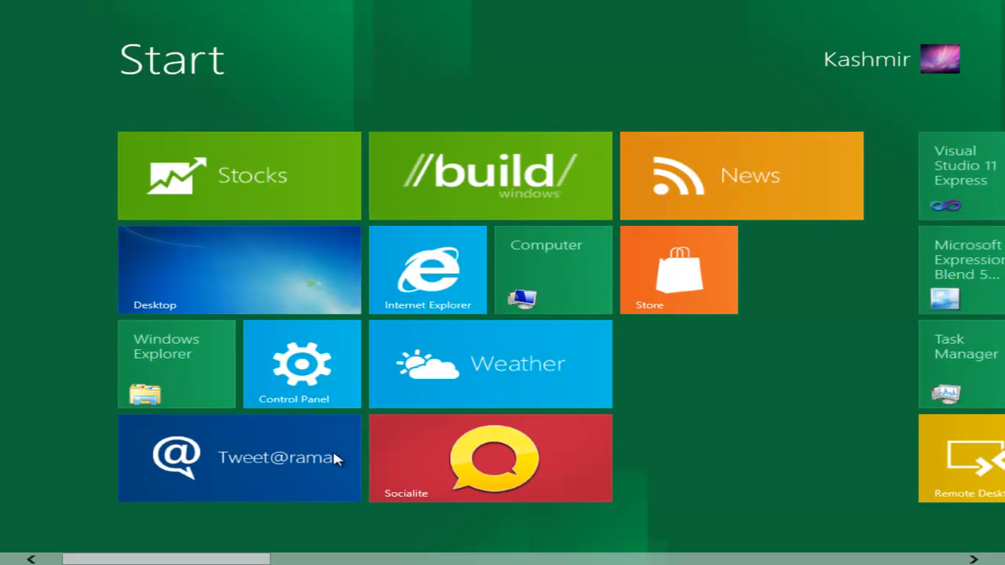
mouse_move(394, 463)
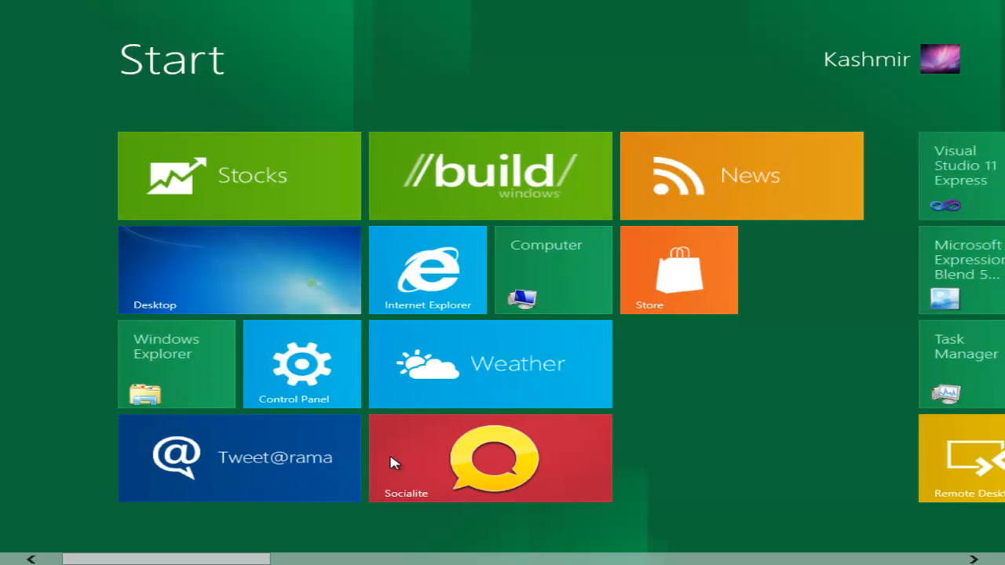
mouse_move(612, 377)
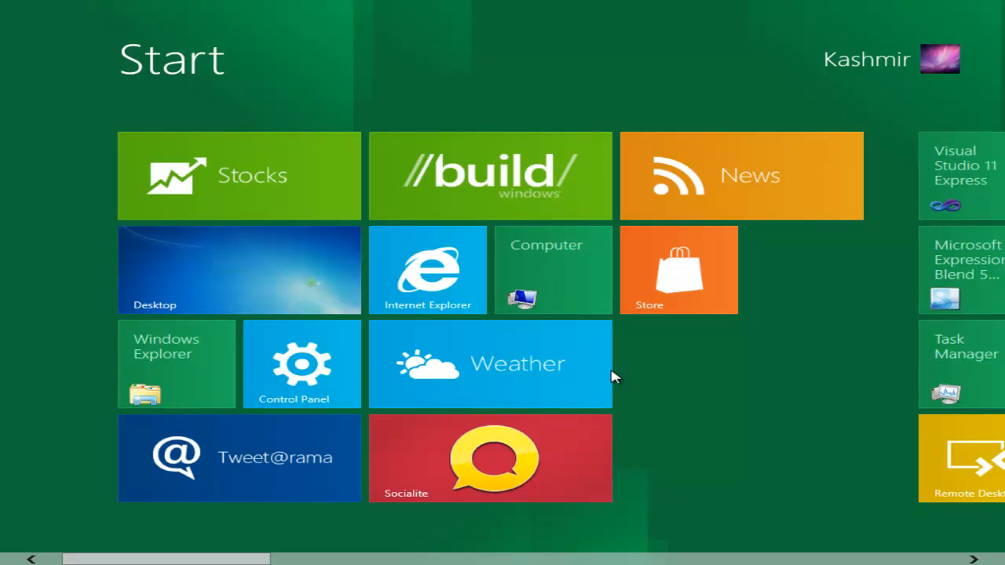
mouse_move(730, 481)
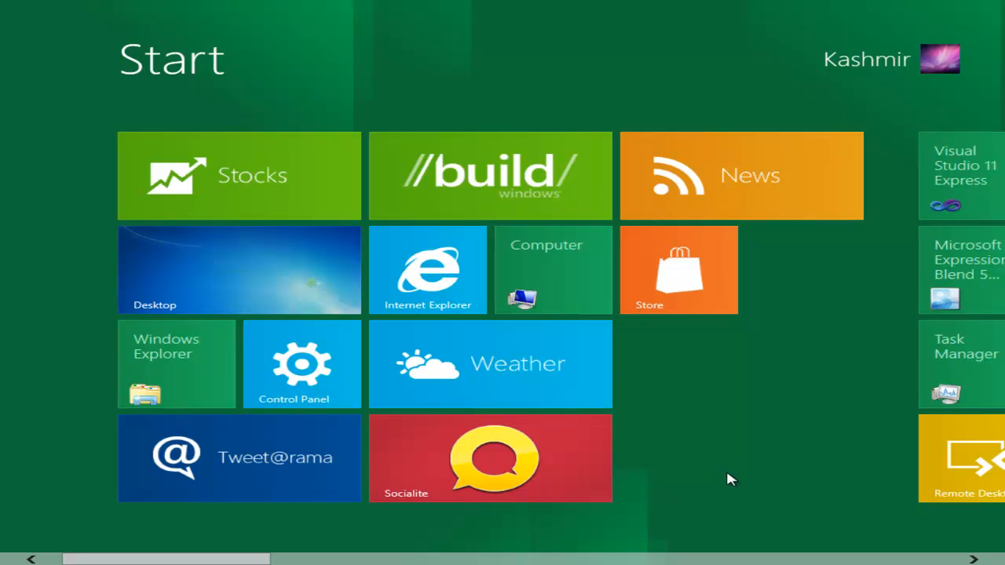
- Scroll to the developer tool tiles and launch Task Manager
scroll("right", 3)
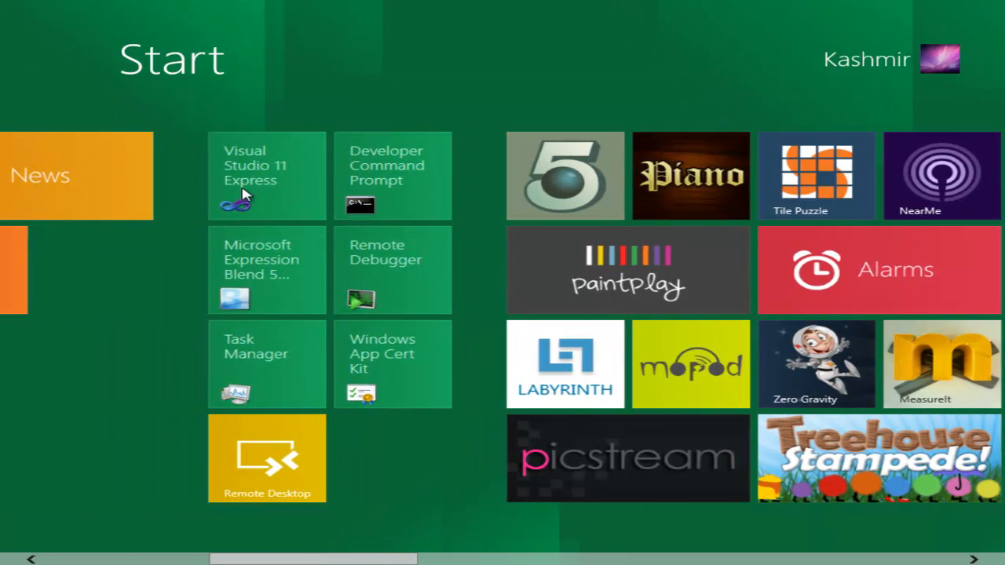
mouse_move(264, 198)
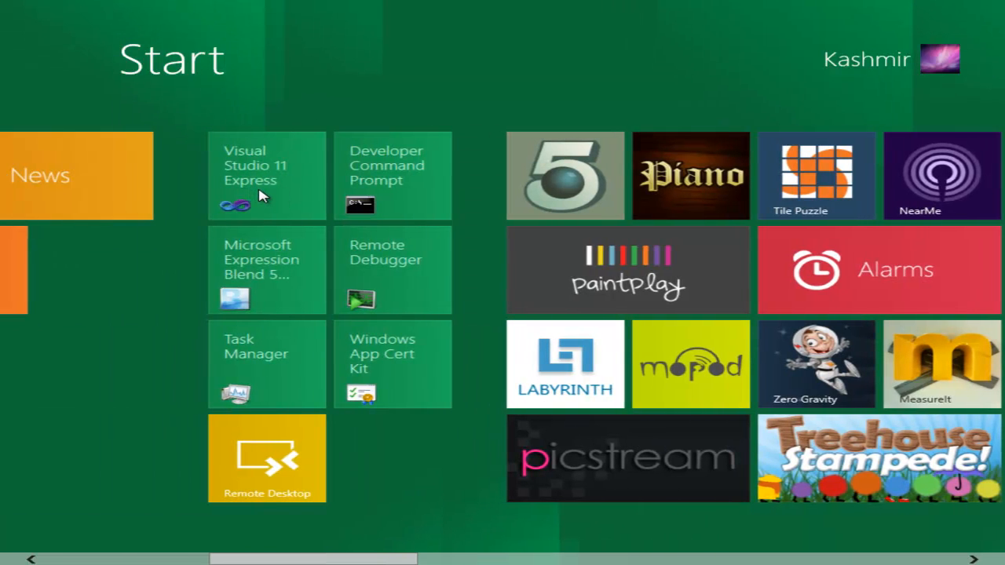
mouse_move(287, 202)
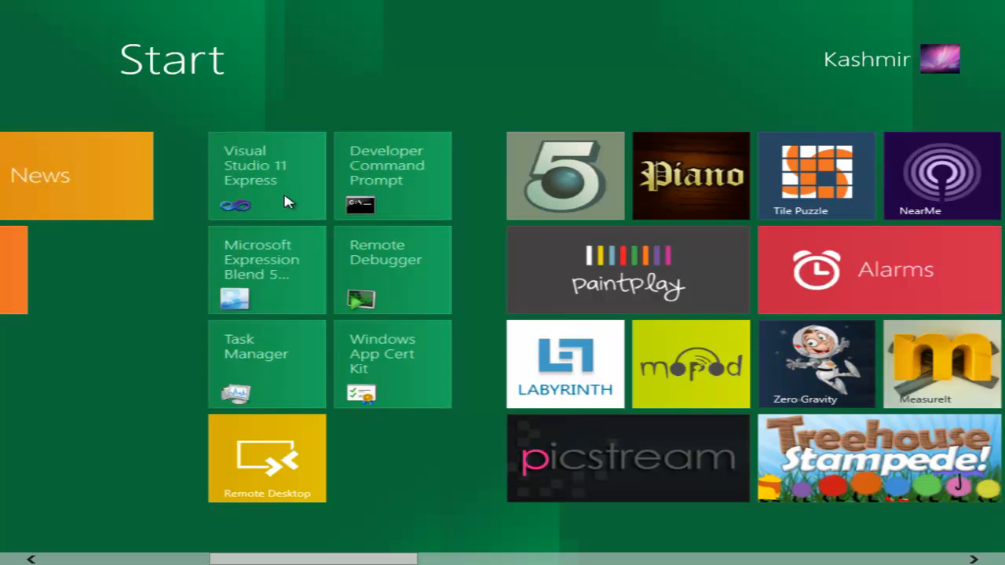
mouse_move(285, 212)
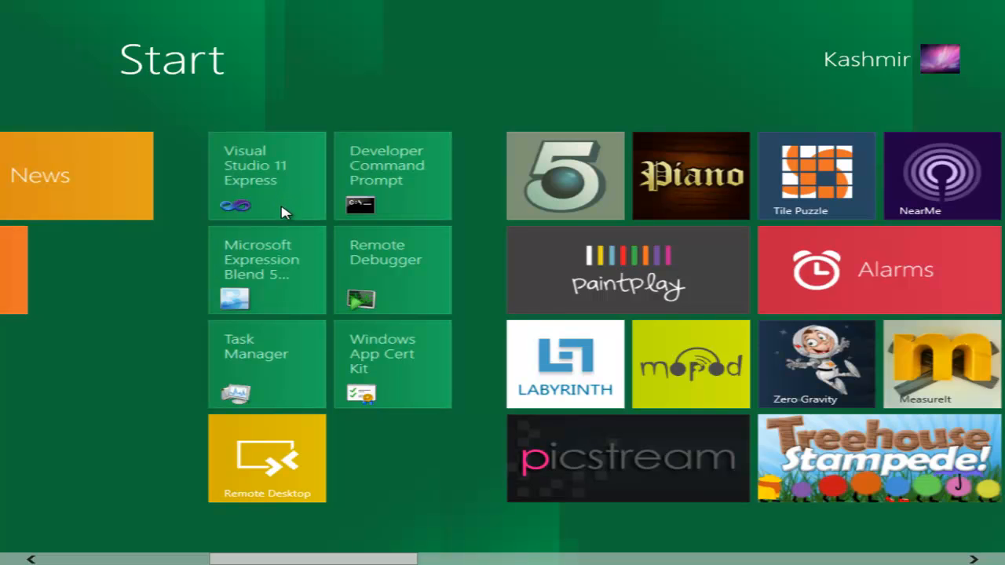
mouse_move(311, 270)
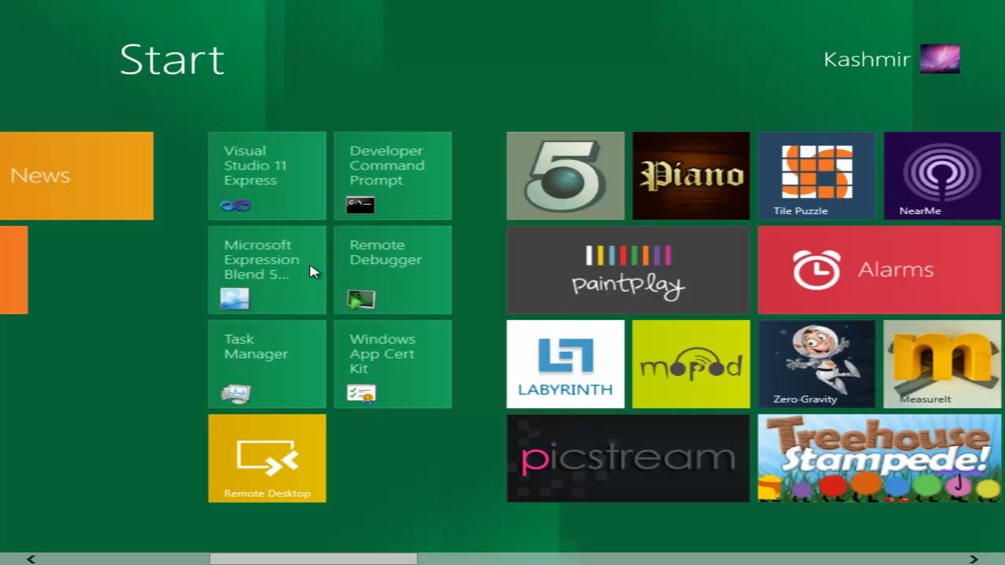
mouse_move(302, 390)
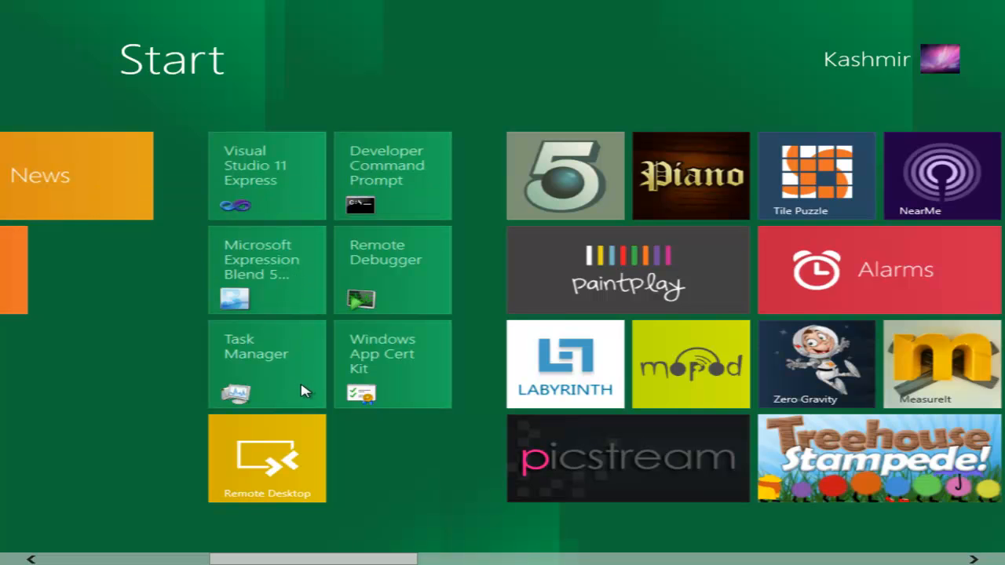
left_click(267, 365)
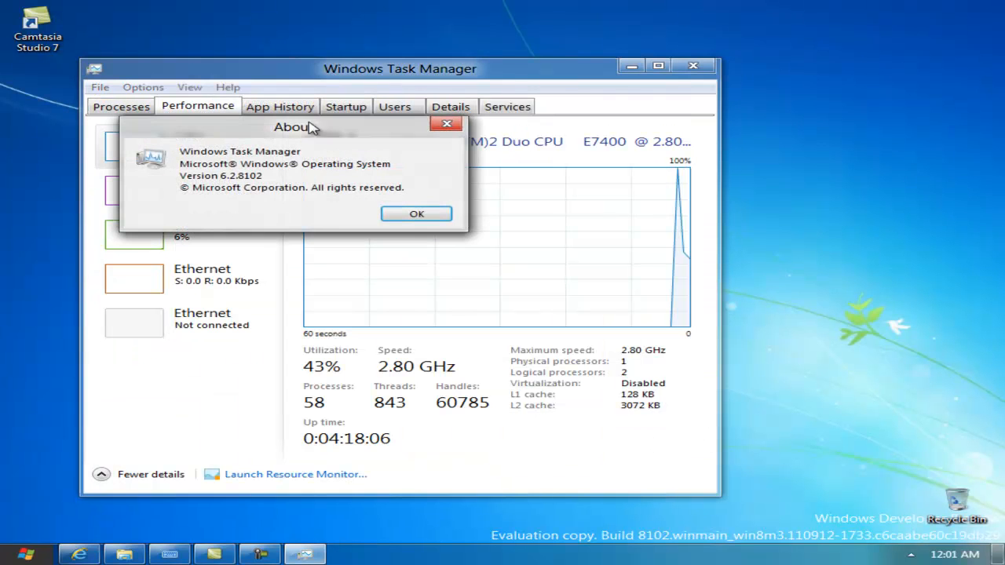
- Dismiss the About box and review network throughput, per-user resource use and running processes
left_click(414, 213)
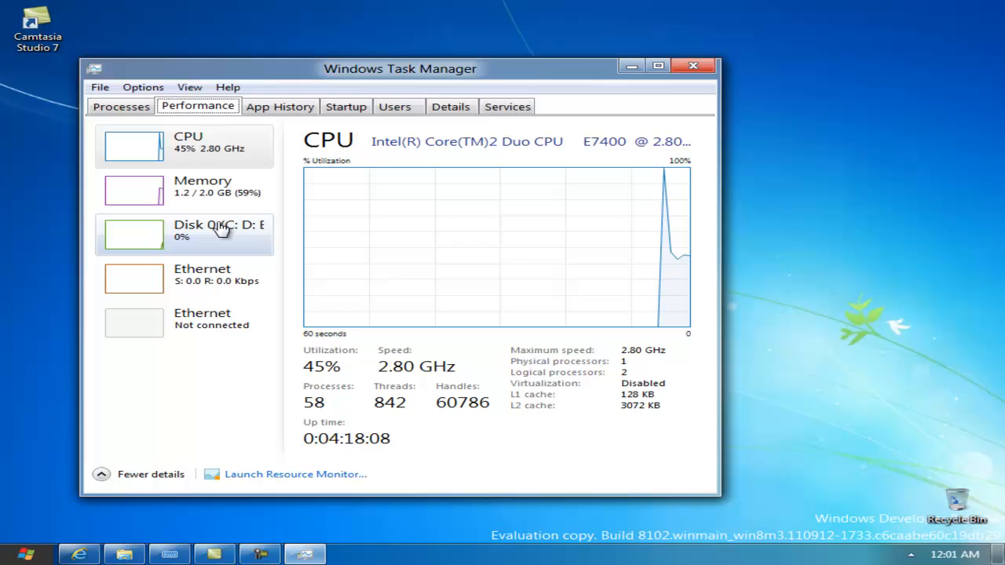
left_click(185, 279)
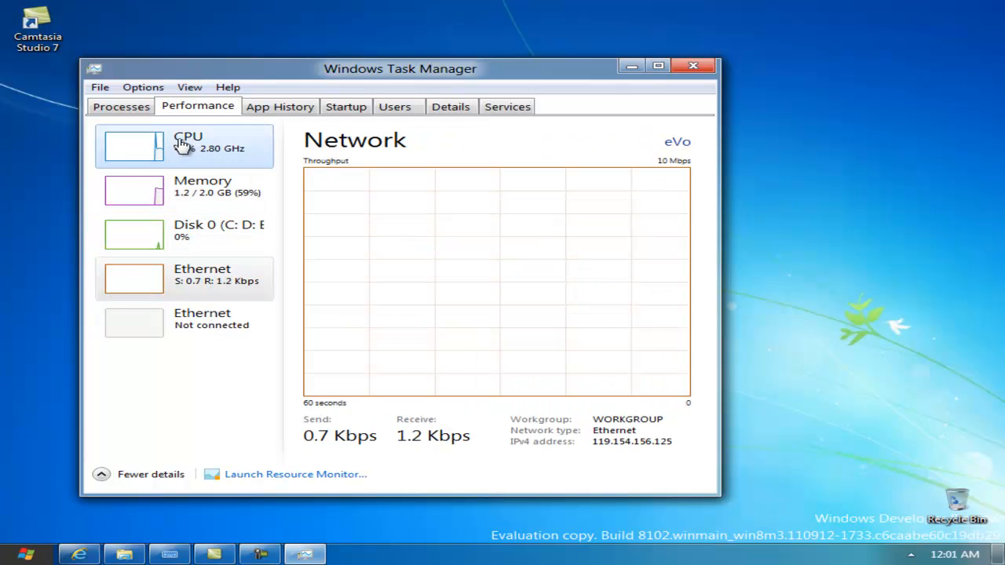
left_click(396, 107)
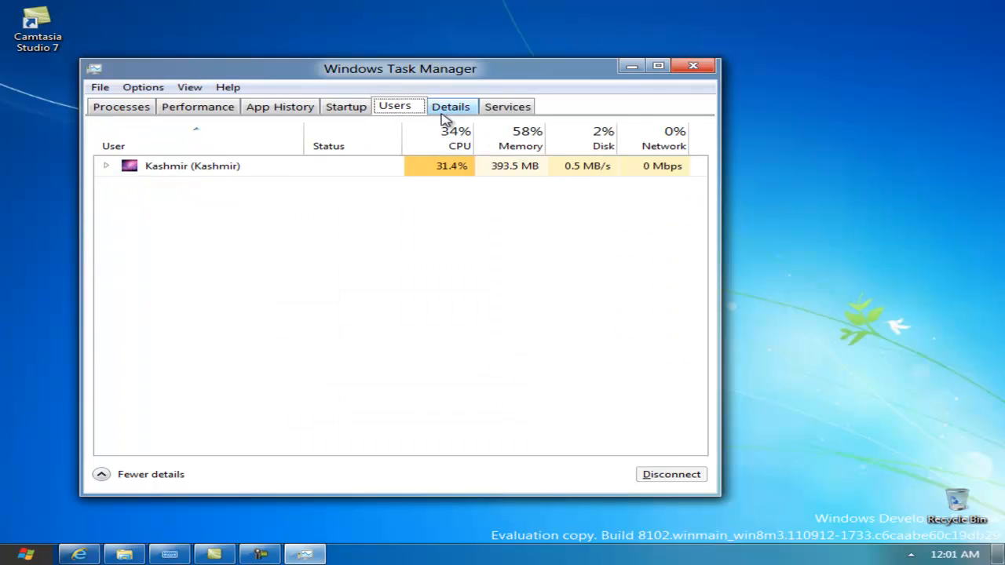
left_click(121, 107)
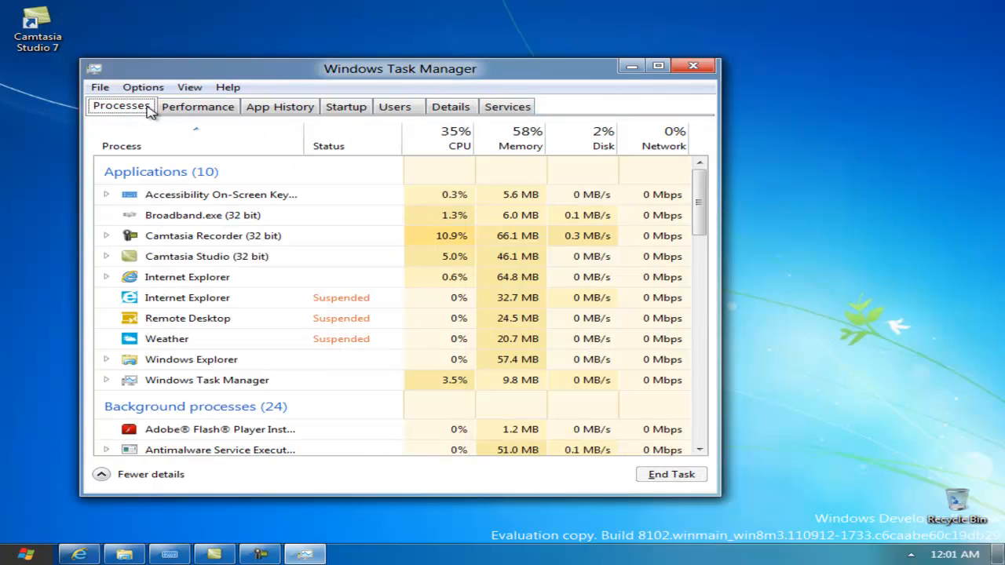
- Check the CPU performance graph and the Details list of executables, then close Task Manager
left_click(198, 107)
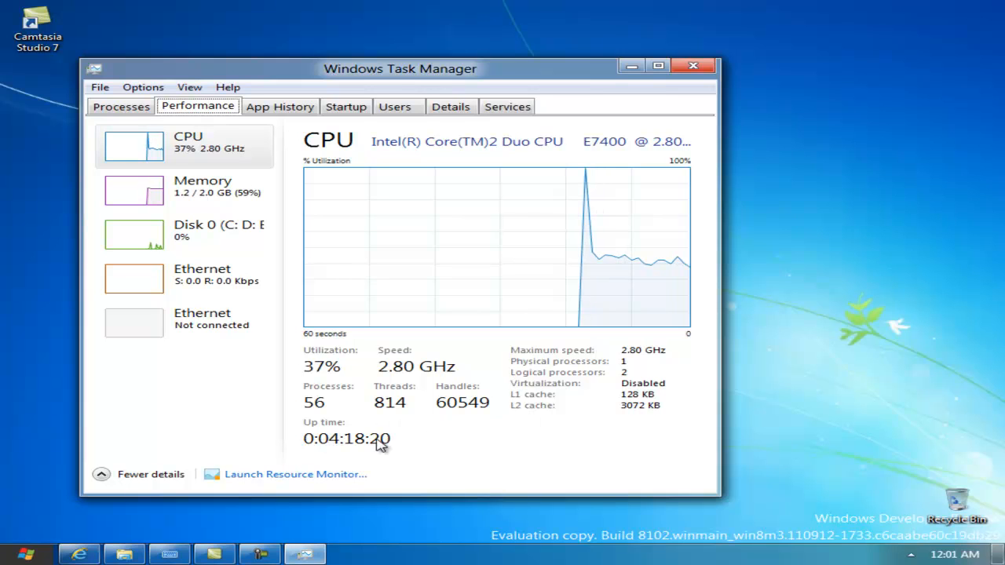
mouse_move(521, 421)
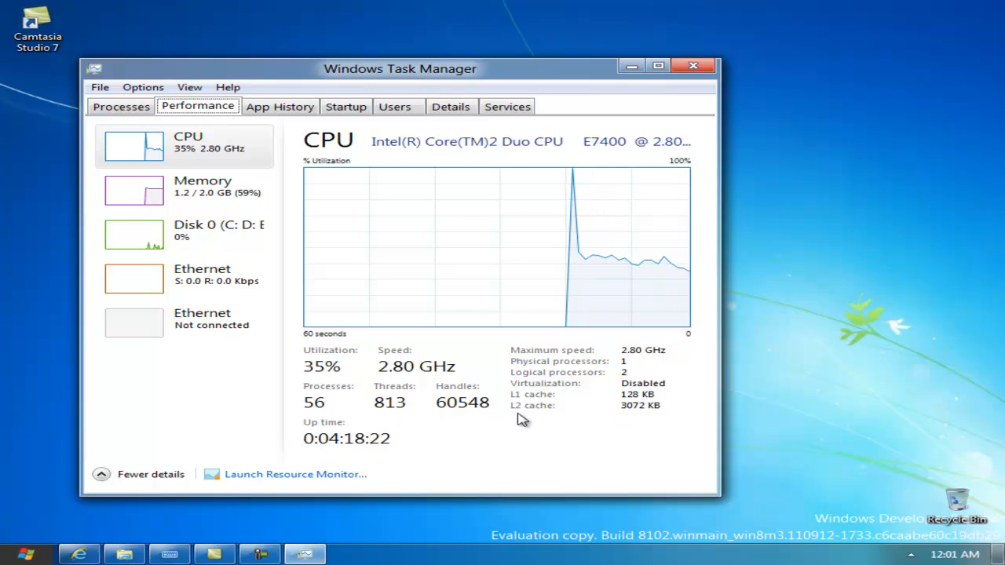
mouse_move(195, 236)
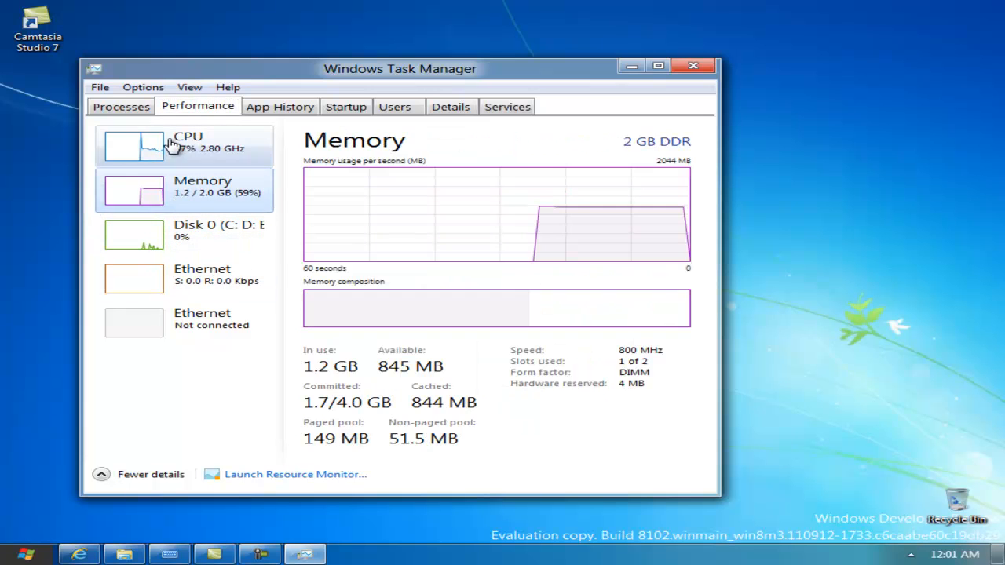
left_click(451, 106)
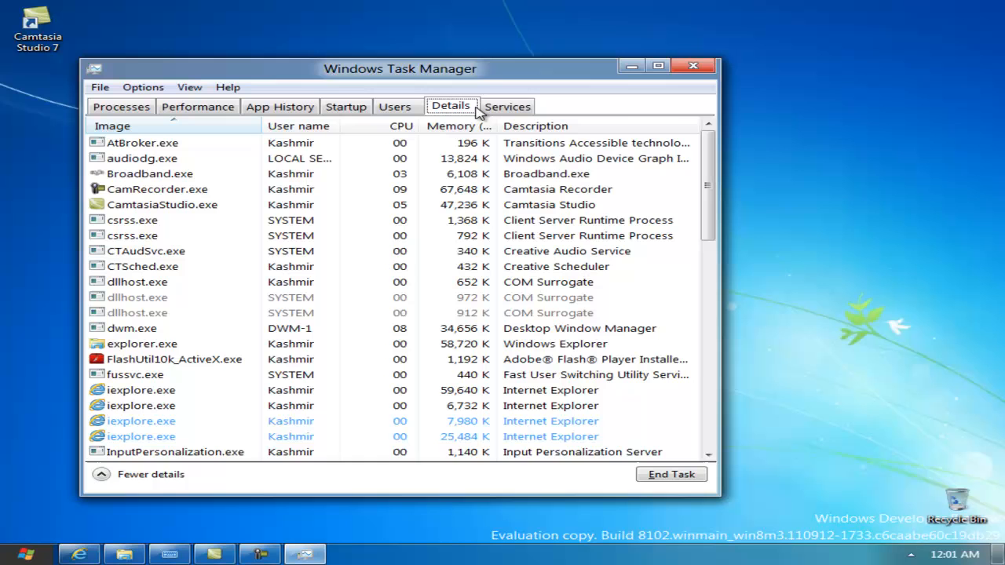
left_click(198, 106)
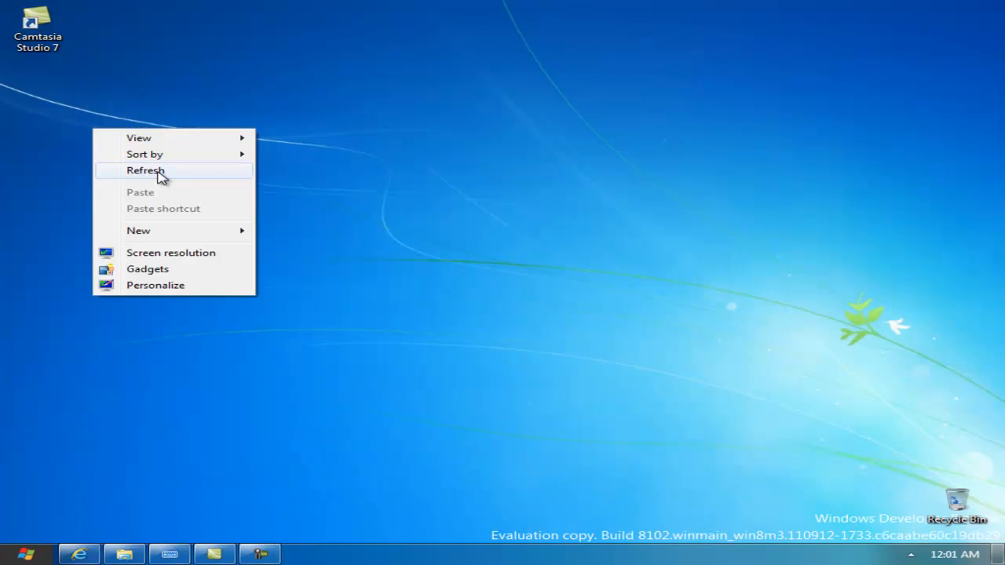
left_click(146, 169)
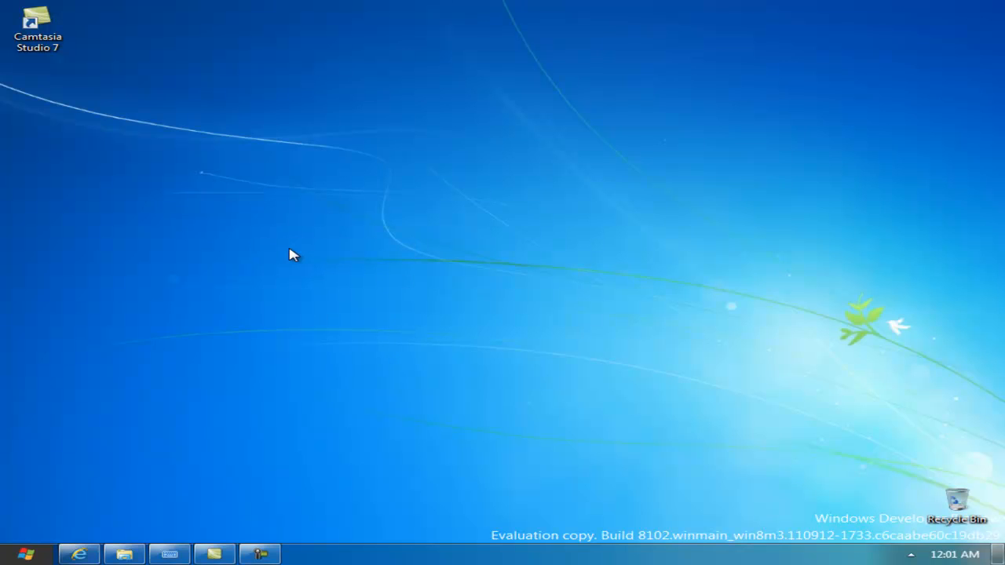
mouse_move(286, 263)
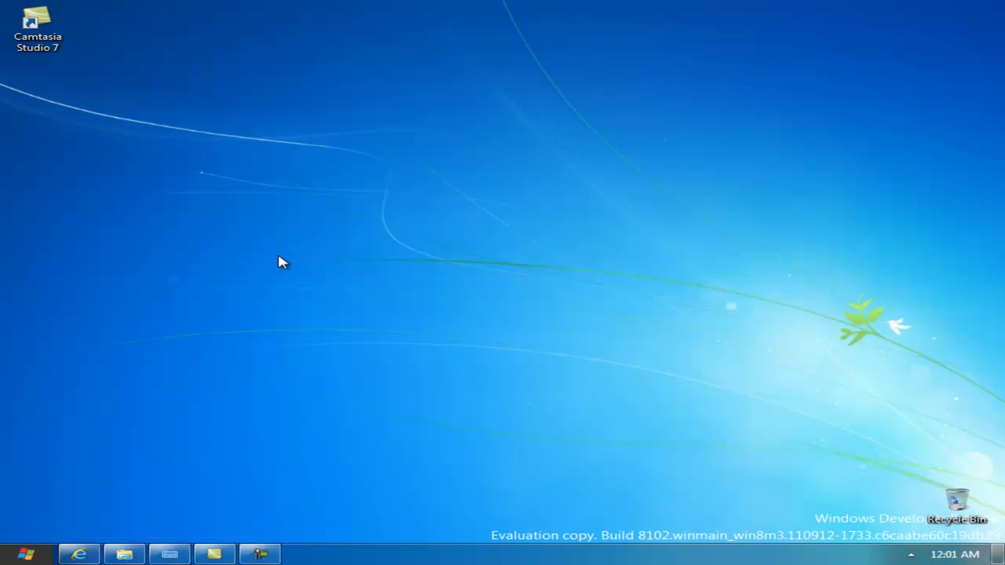
mouse_move(345, 389)
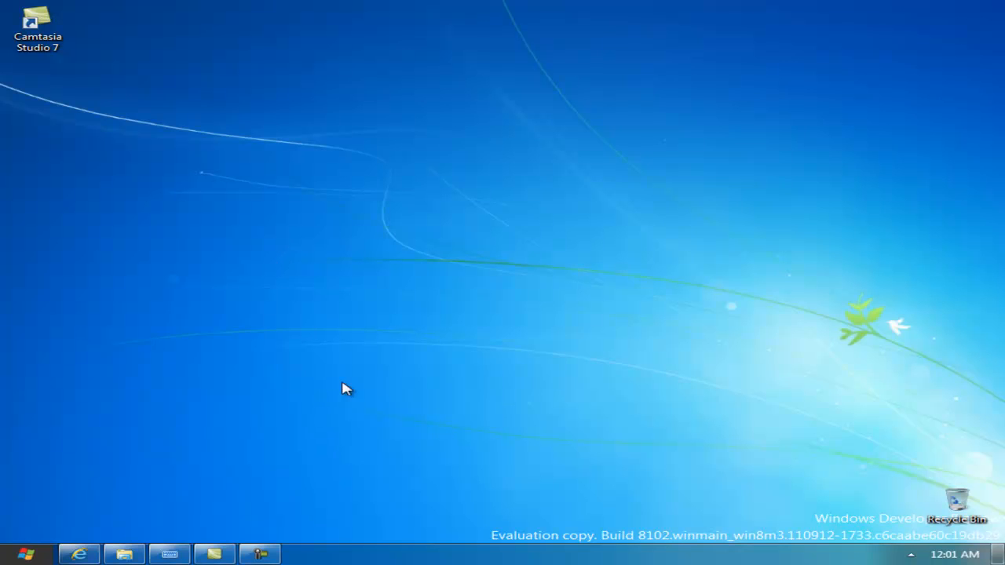
mouse_move(173, 503)
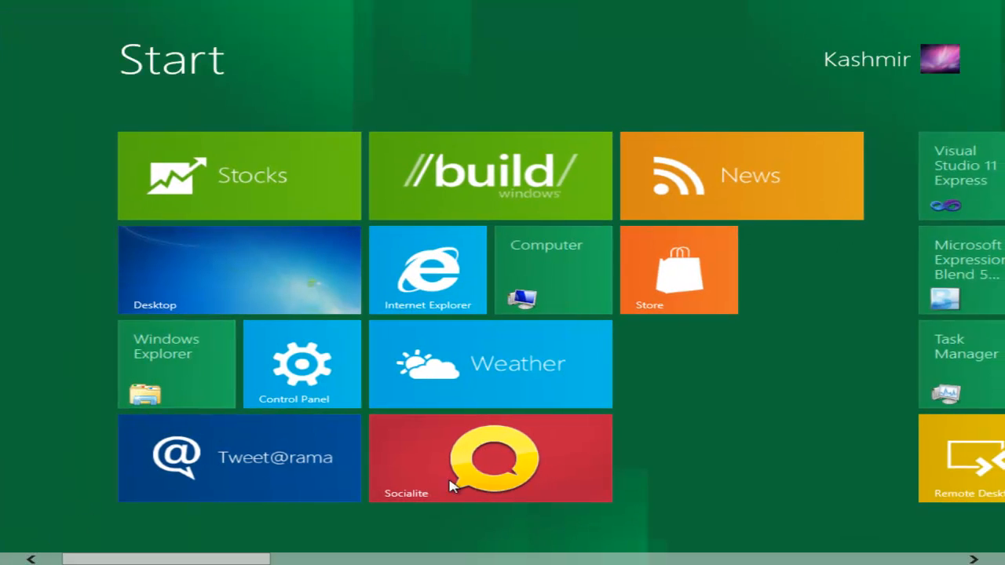
- Scroll the Start screen tiles right across the groups and back to the first group
scroll("right", 3)
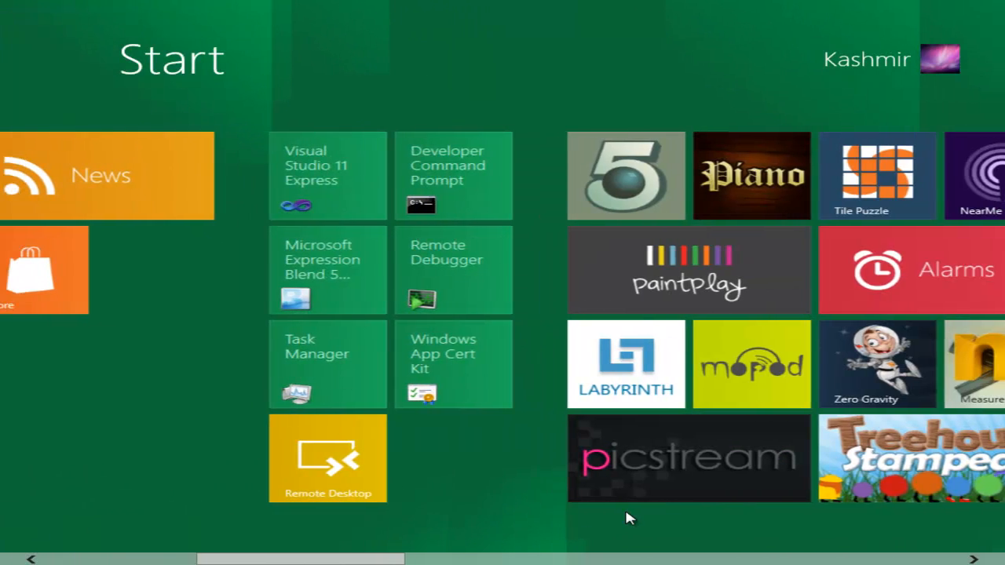
scroll("left", 3)
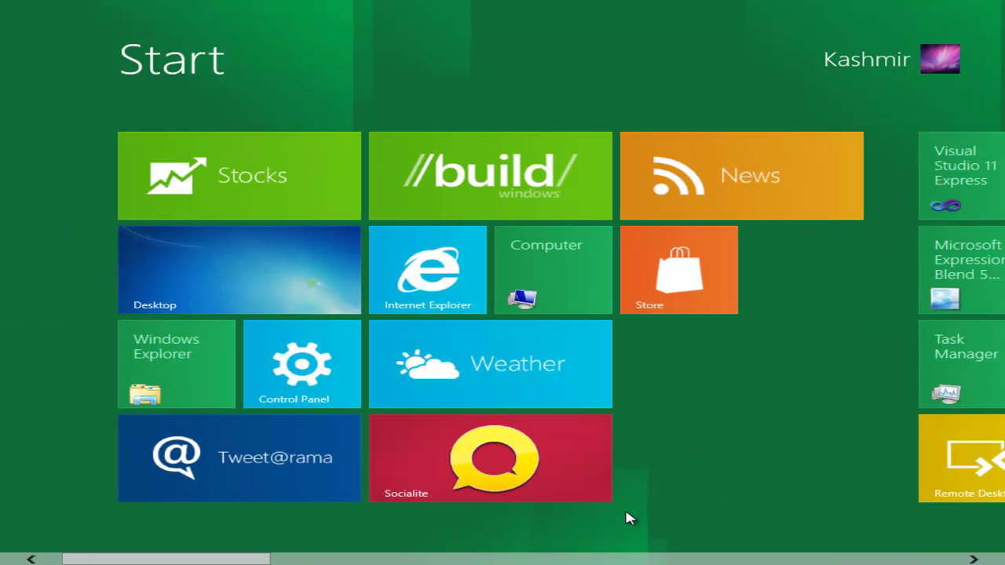